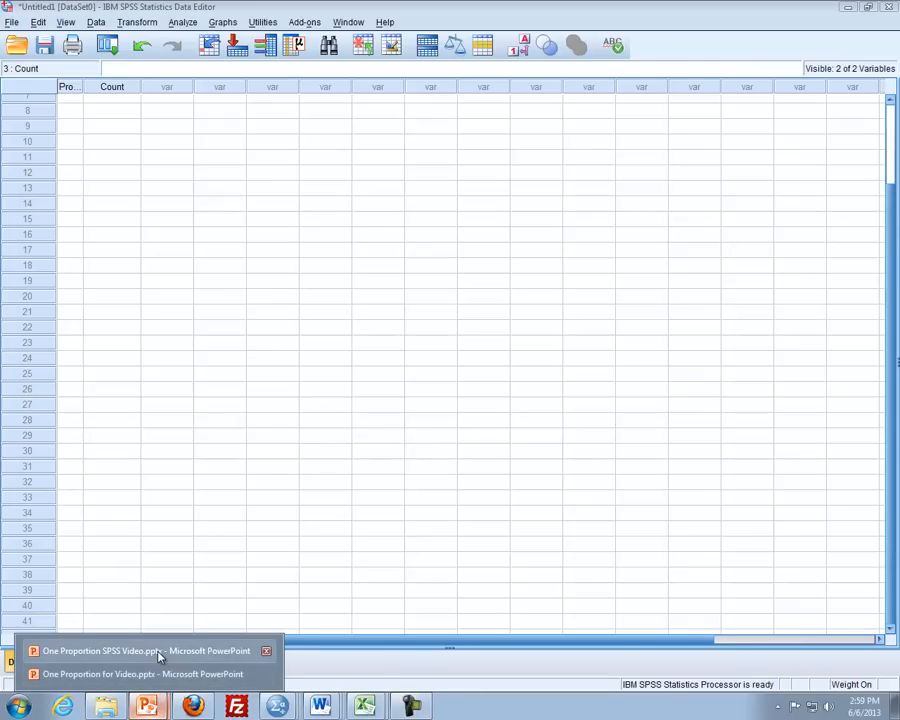
Show the One Proportion SPSS Video slide outlining data entry, weight cases and charts.
left_click(144, 650)
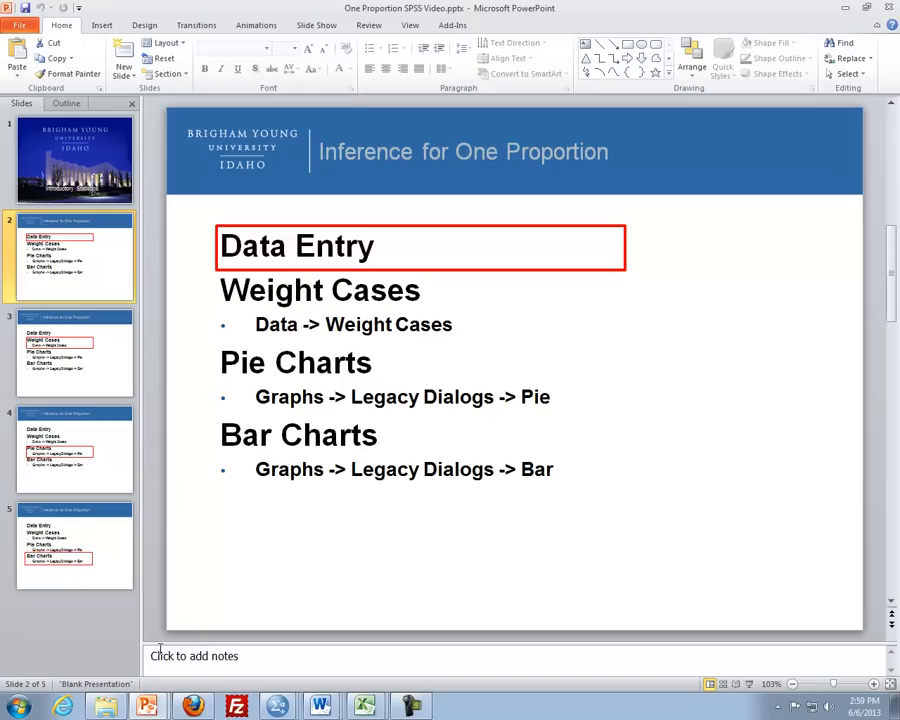
left_click(411, 253)
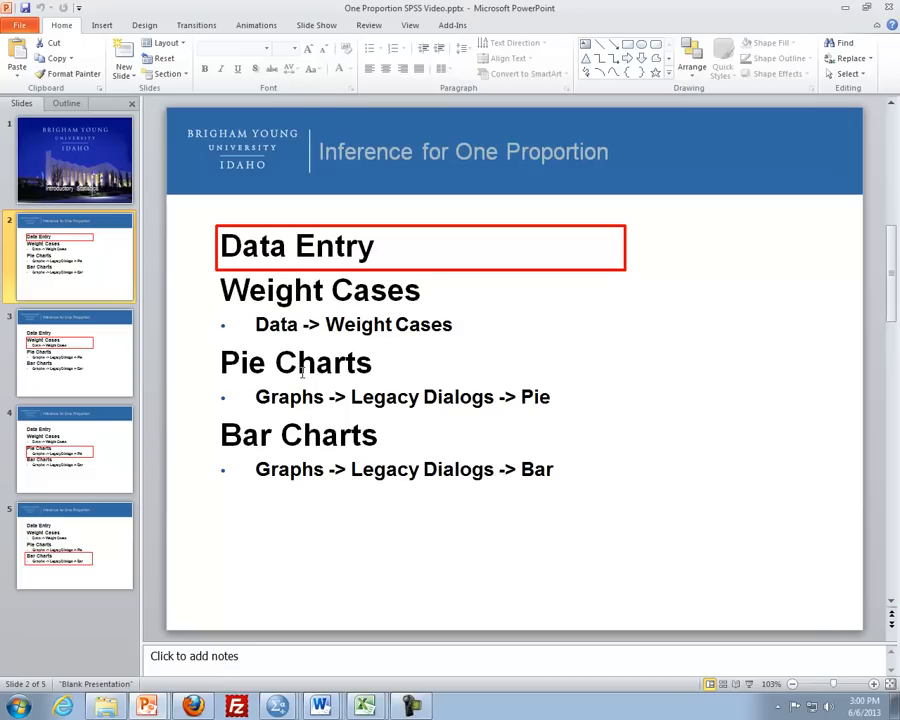
mouse_move(318, 528)
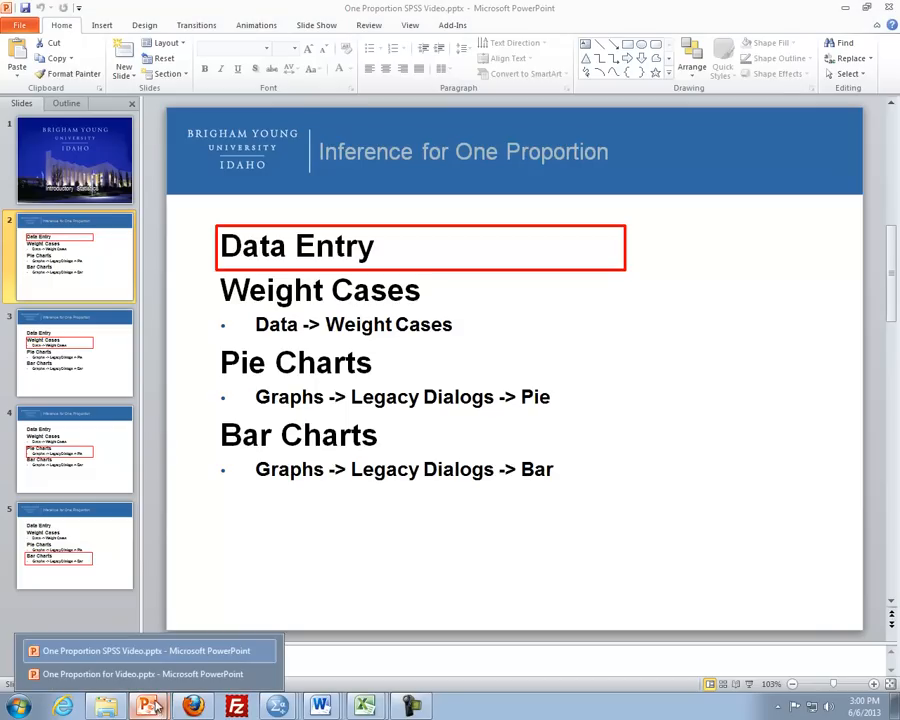
Switch to the One Proportion for Video presentation's Proposition 8 confidence interval slide.
left_click(142, 673)
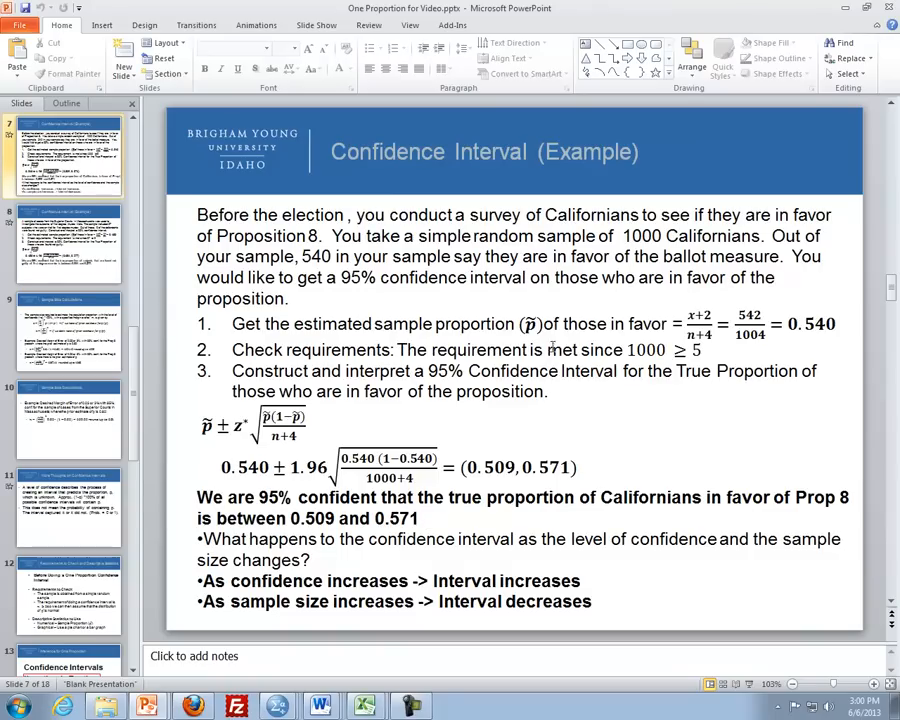
mouse_move(483, 190)
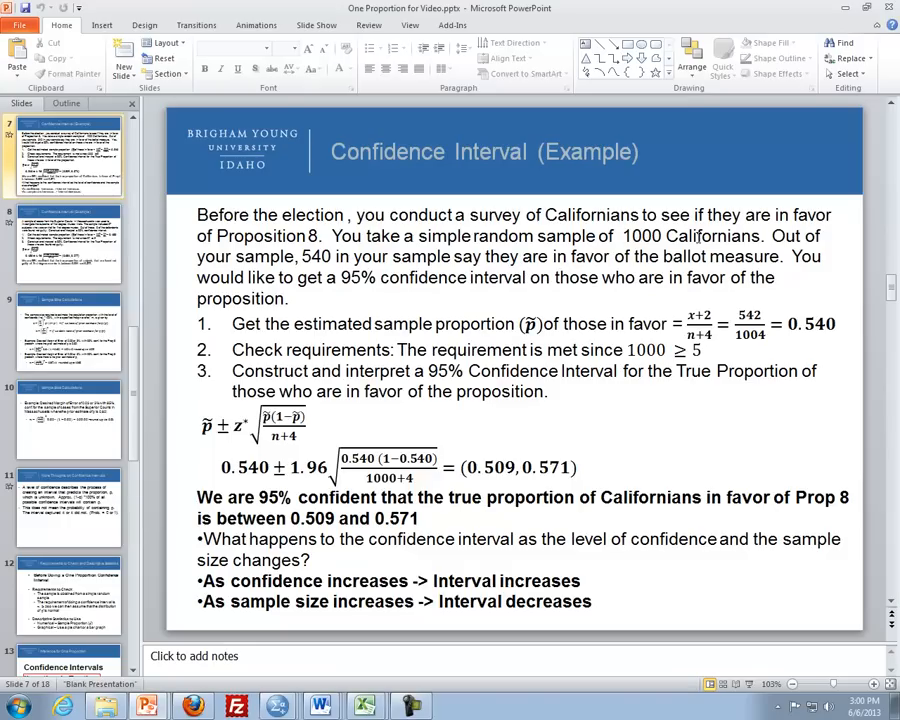
mouse_move(849, 420)
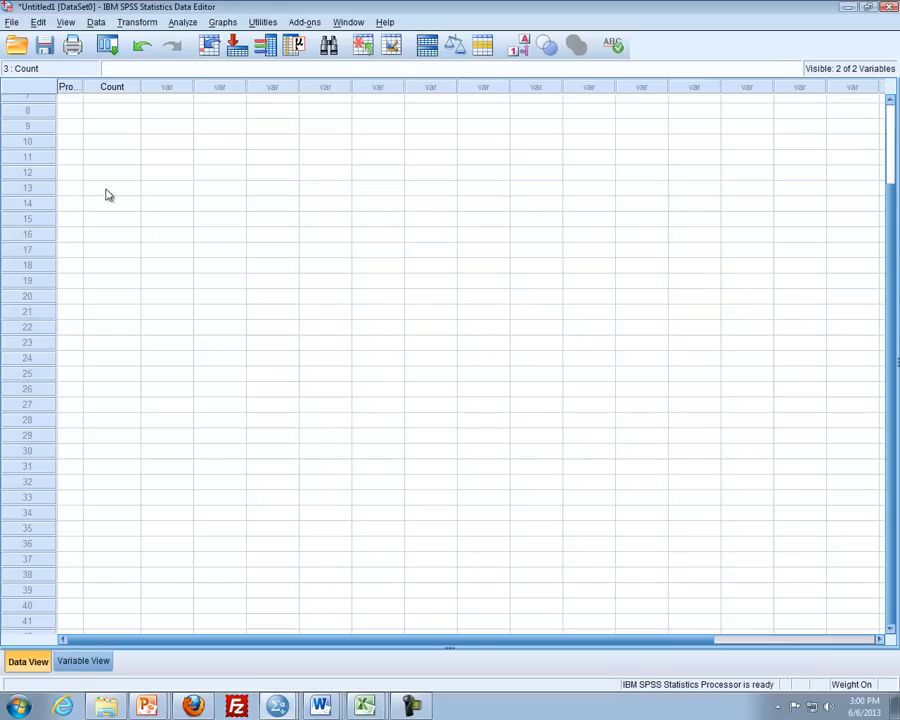
Create a new dataset with rows Yes and No, counts 540 and 460 beside them.
left_click(11, 22)
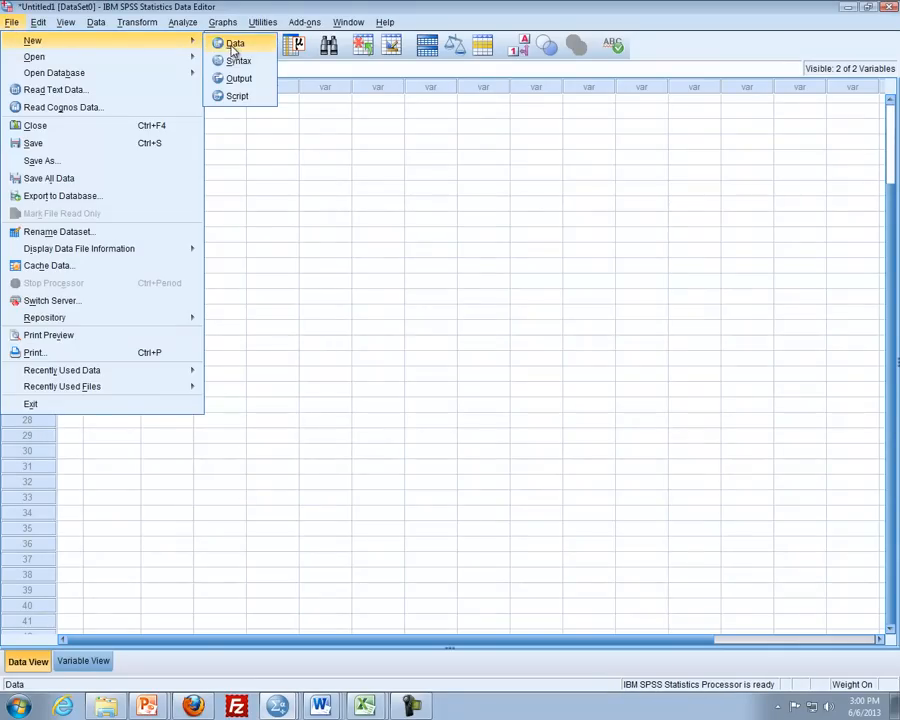
left_click(235, 42)
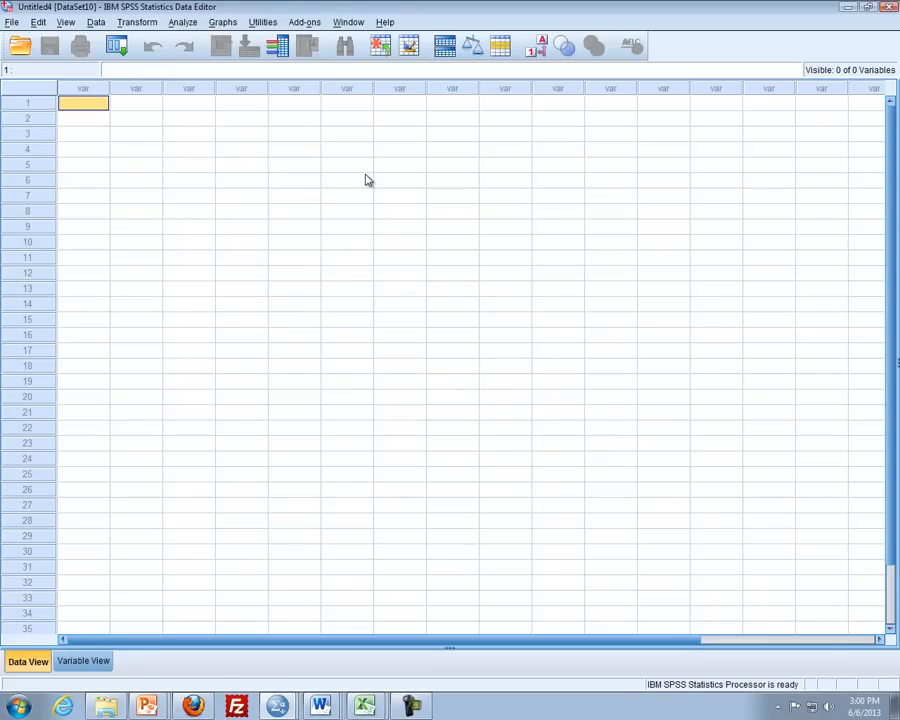
type("Yes")
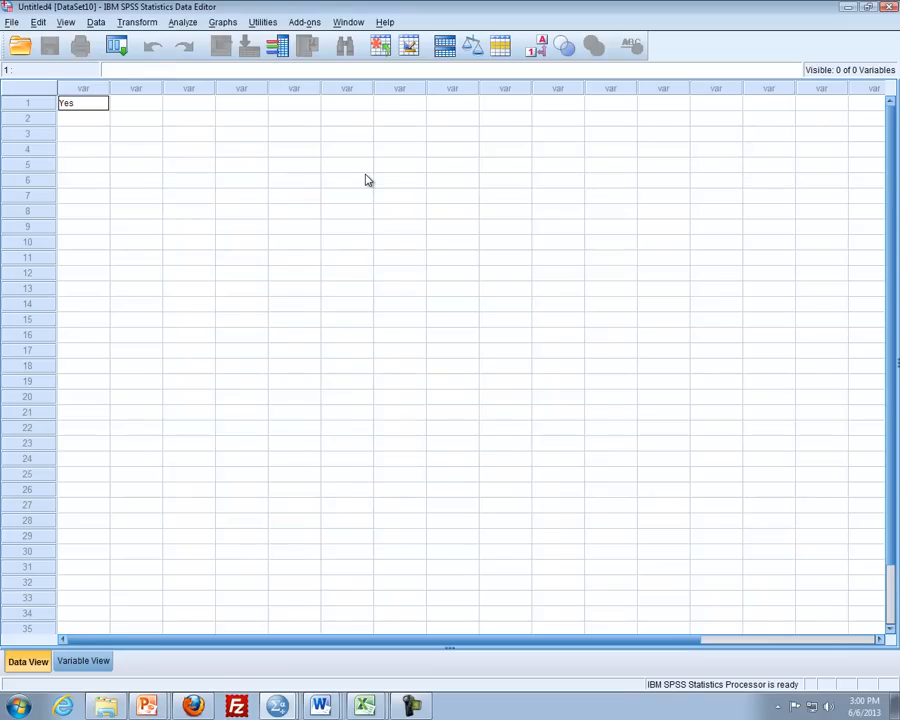
type("No")
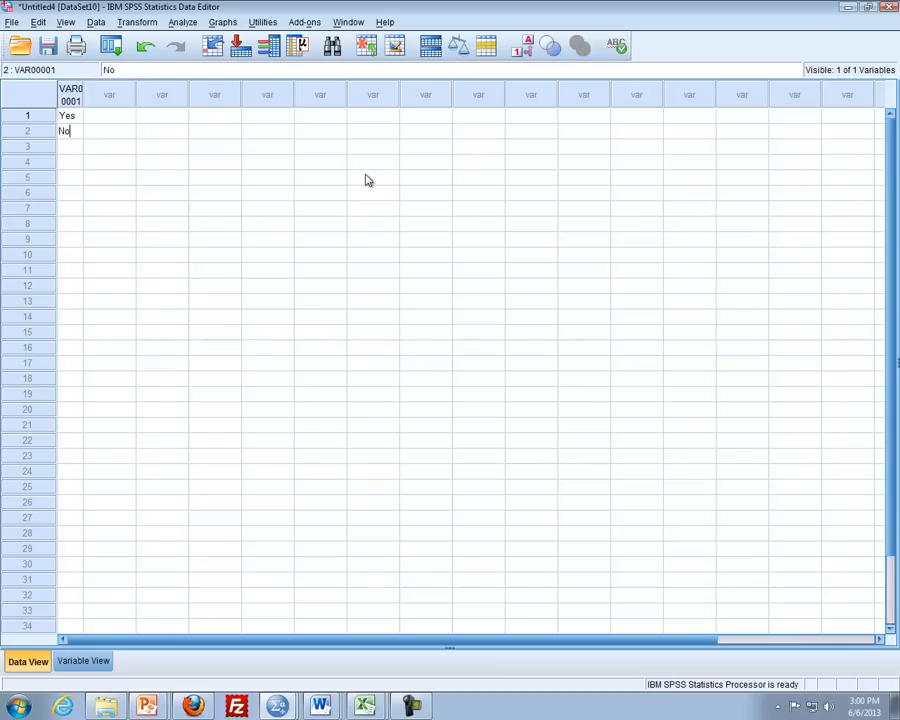
left_click(110, 115)
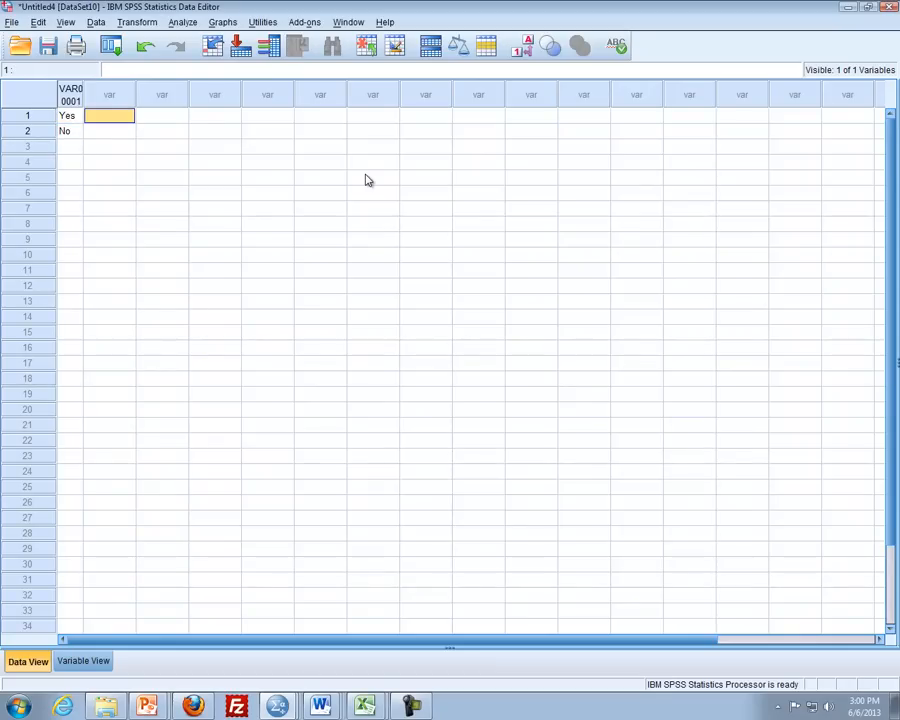
type("540")
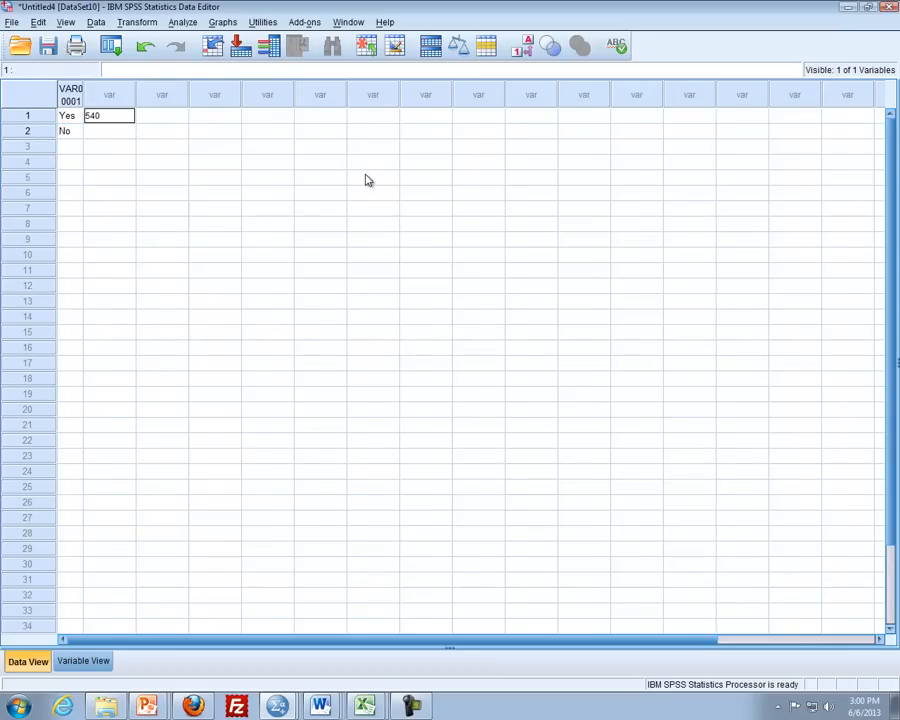
key("Return")
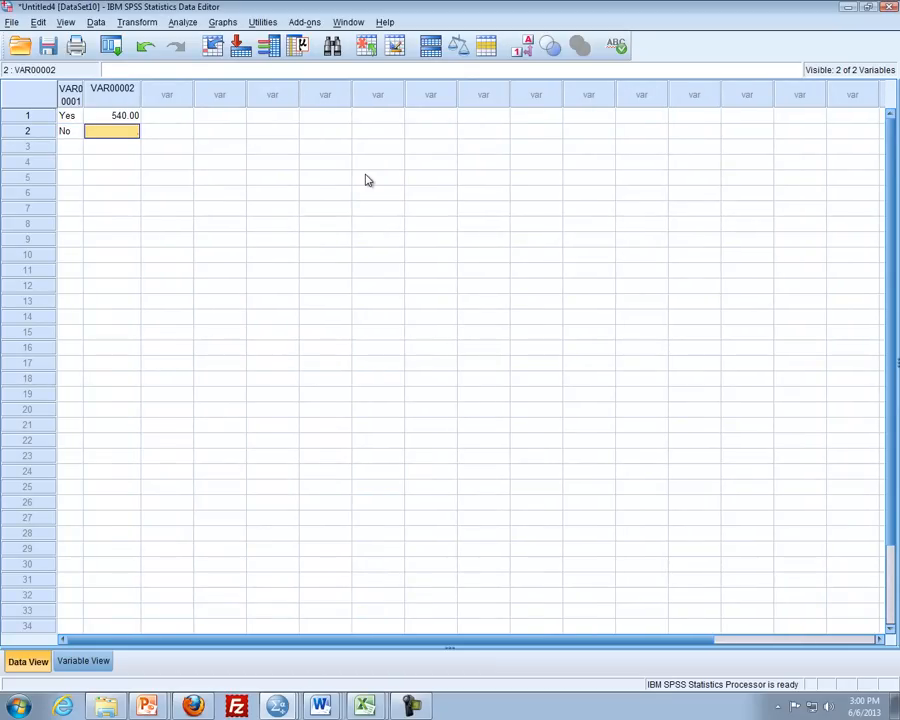
type("460.00")
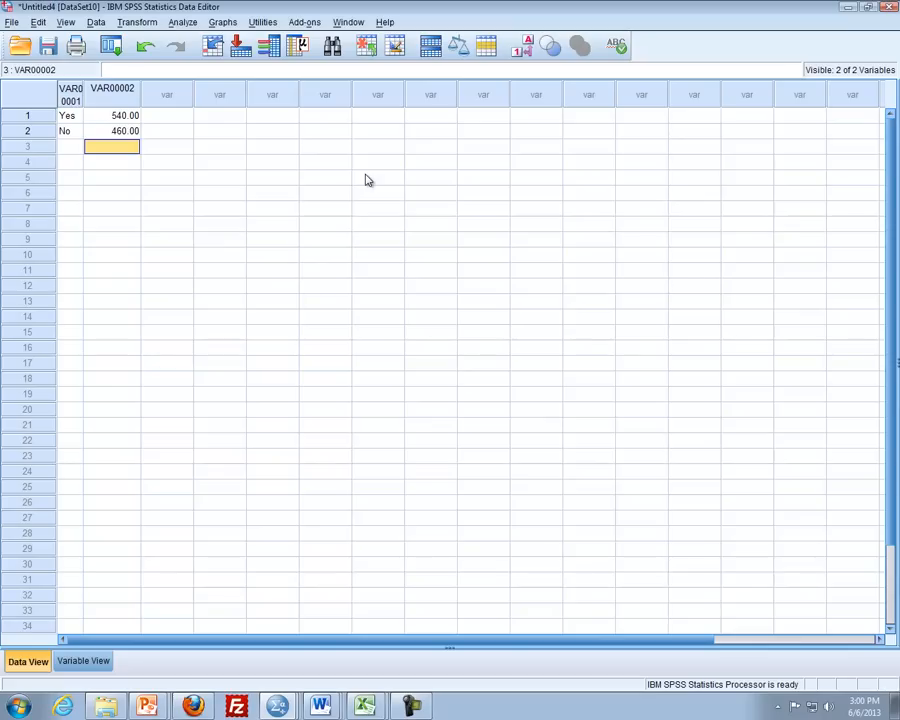
mouse_move(148, 217)
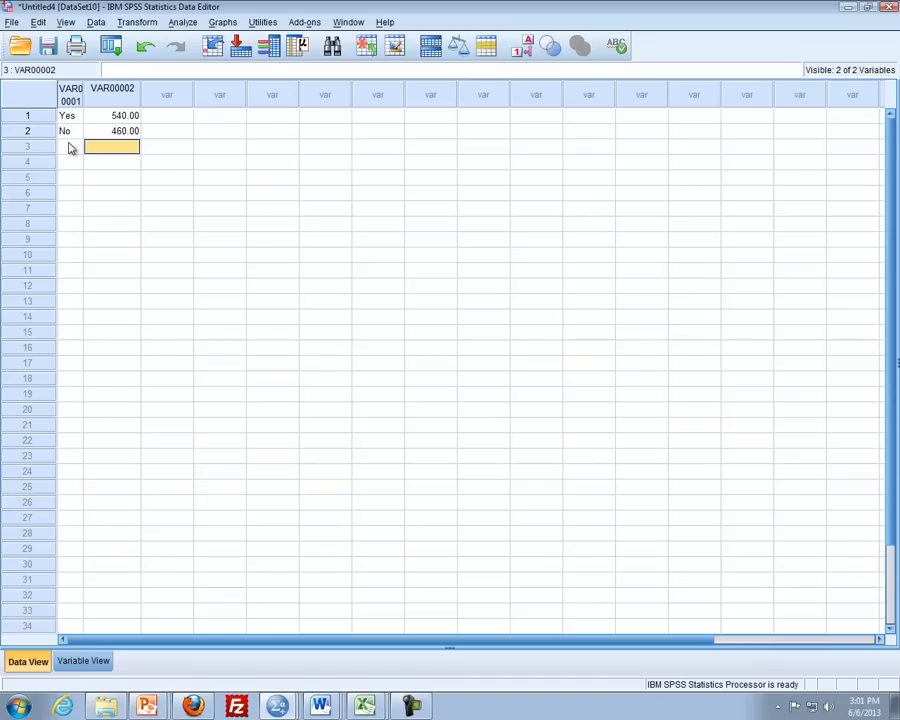
mouse_move(127, 120)
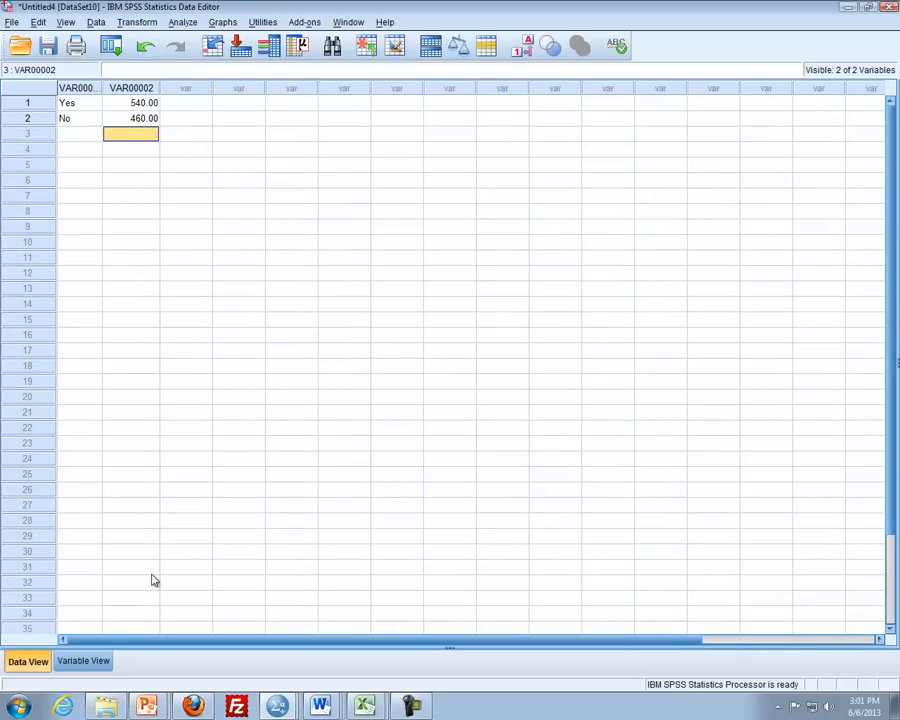
In Variable View, start renaming the first variable to Prop8Pref.
left_click(83, 660)
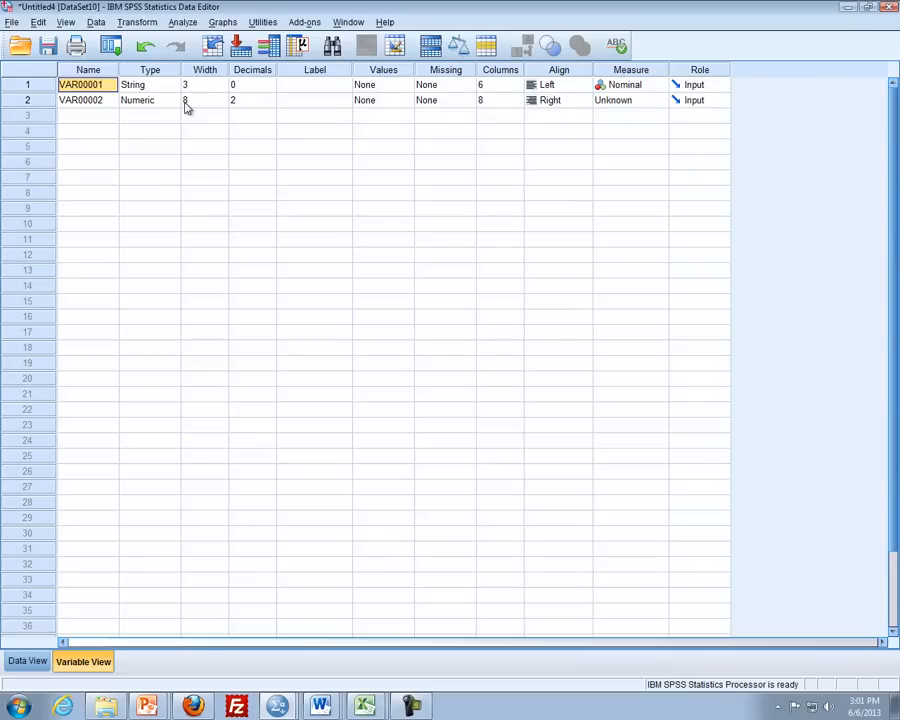
type("Prop")
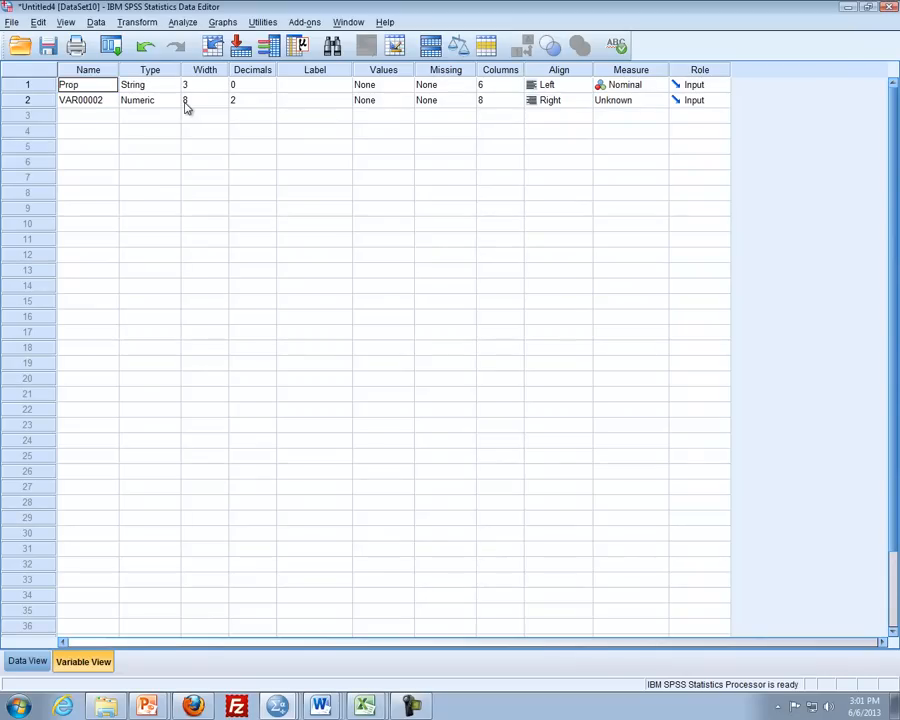
type("8Pref")
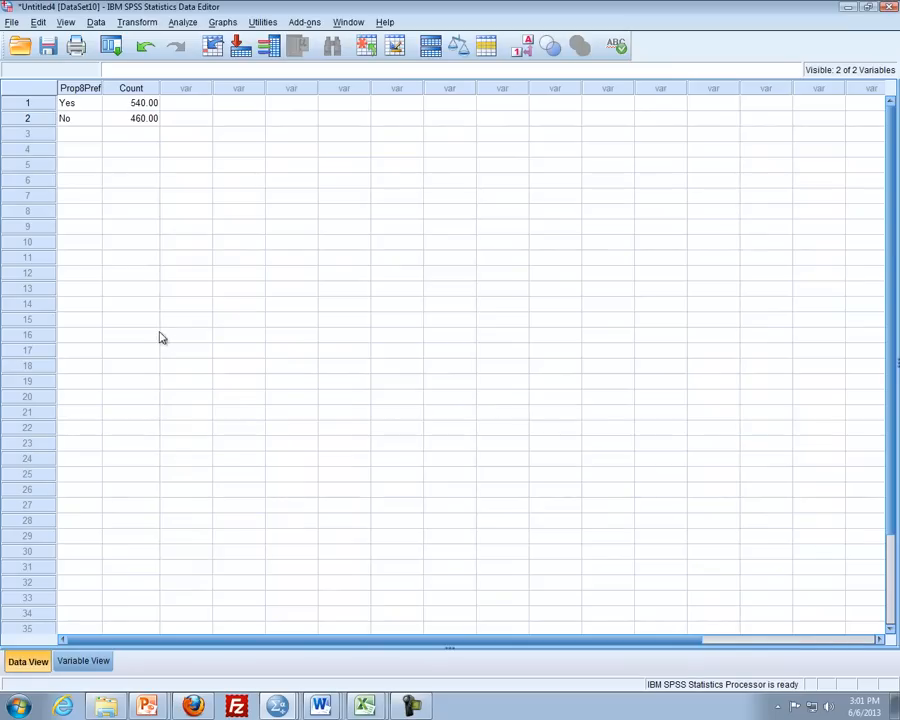
mouse_move(174, 226)
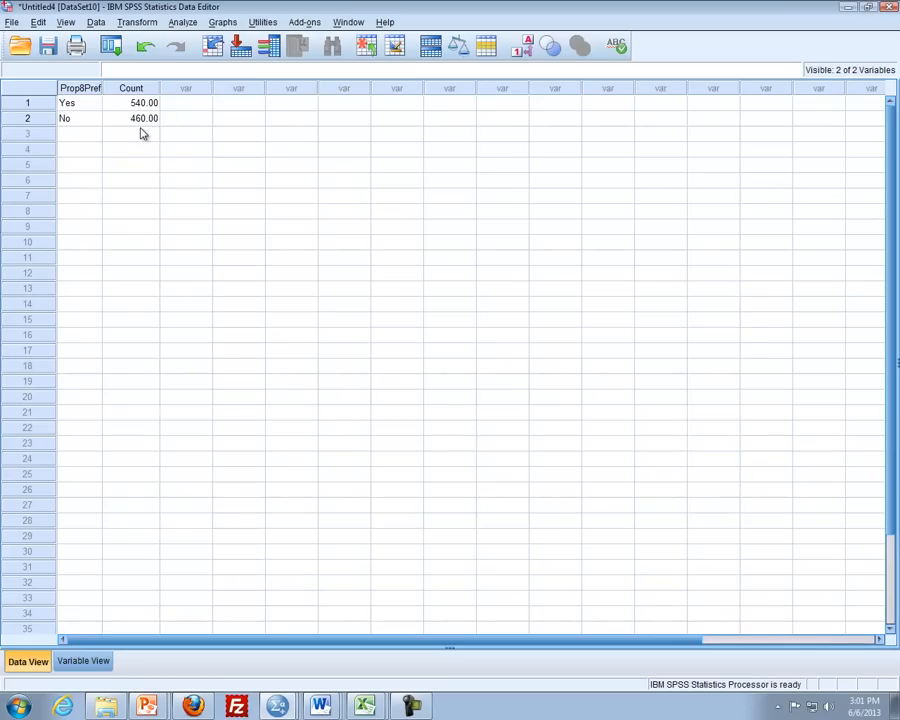
Turn on case weighting with Count as the frequency variable.
left_click(96, 22)
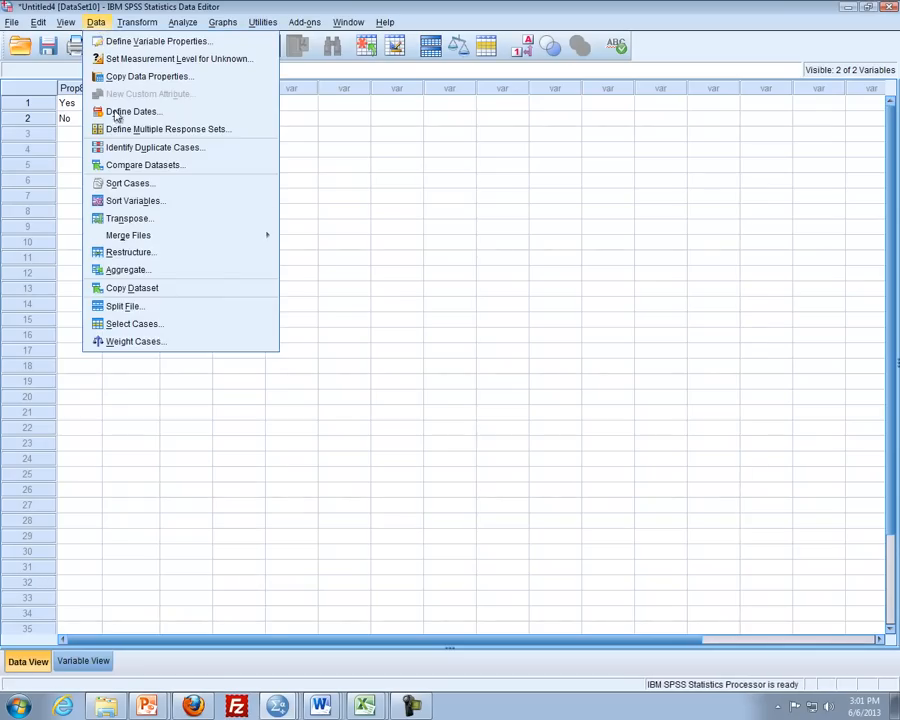
left_click(135, 341)
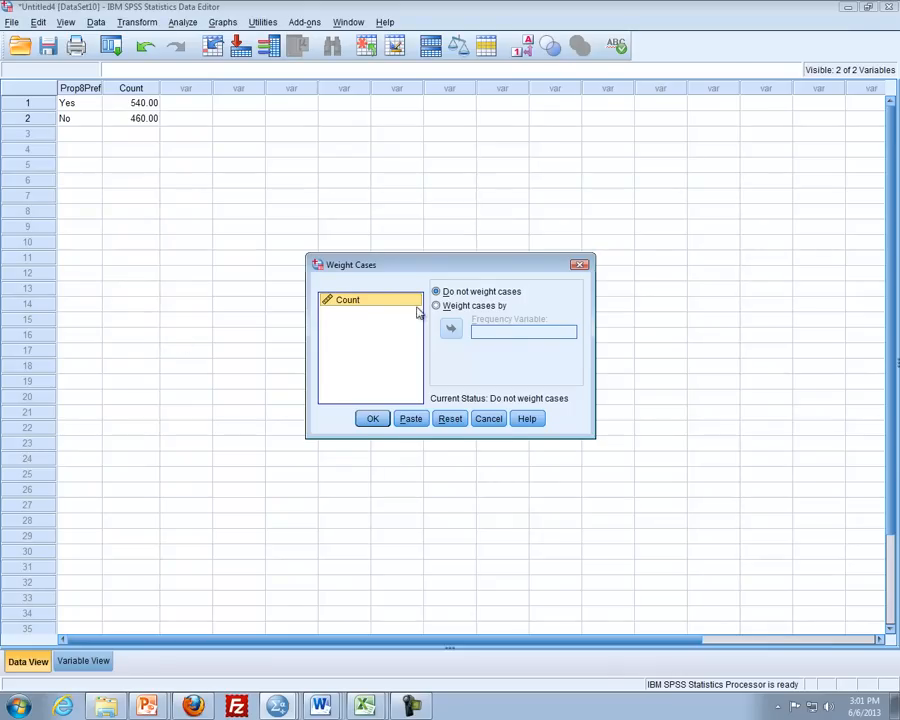
left_click(450, 329)
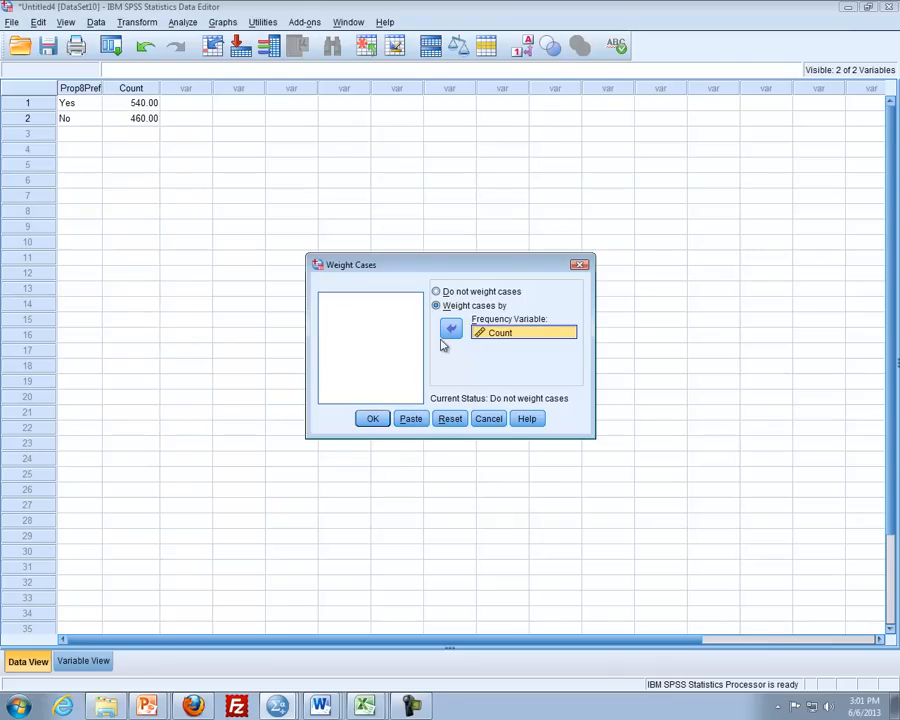
mouse_move(484, 354)
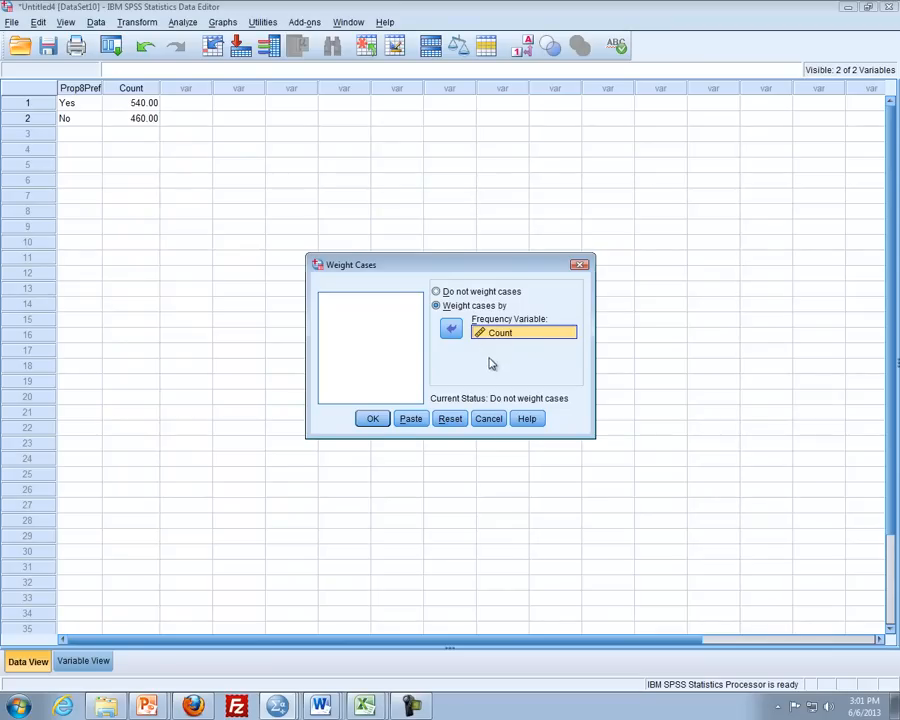
left_click(372, 418)
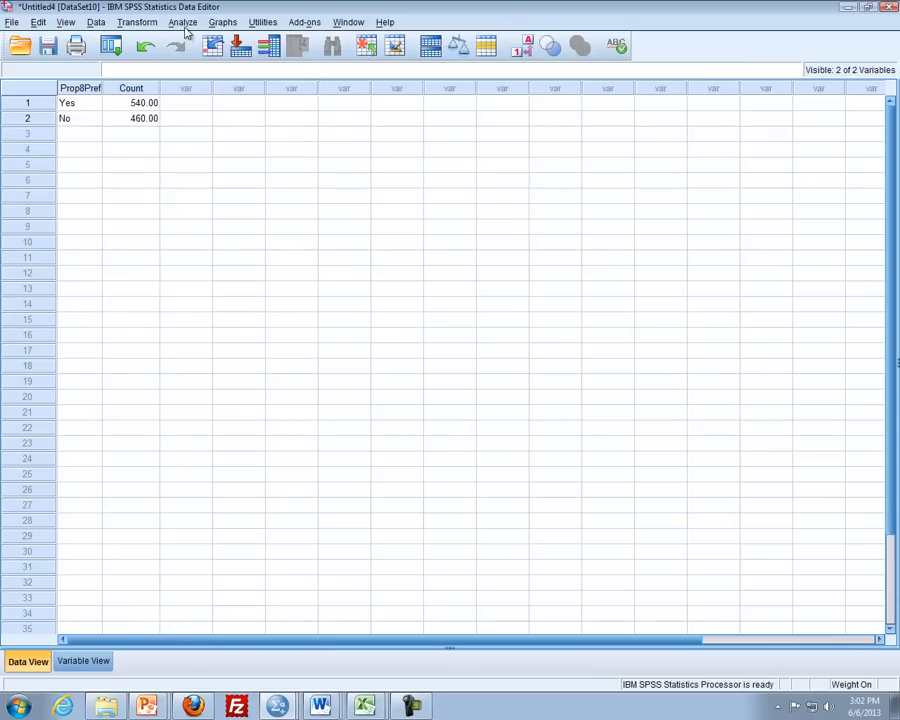
Make a legacy pie chart of N of cases with slices defined by Prop8Pref.
left_click(182, 22)
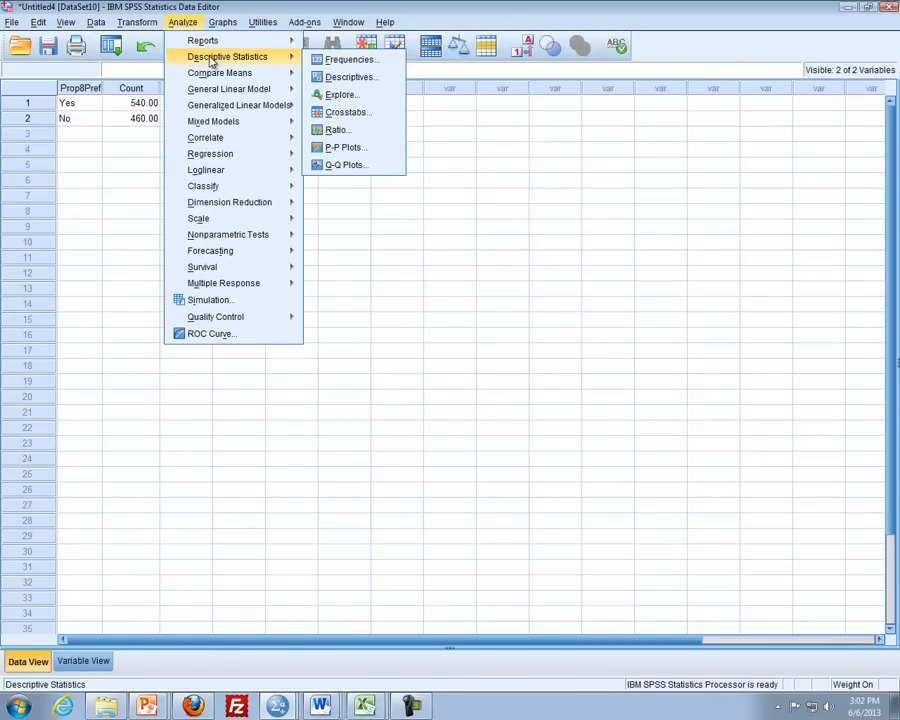
left_click(222, 22)
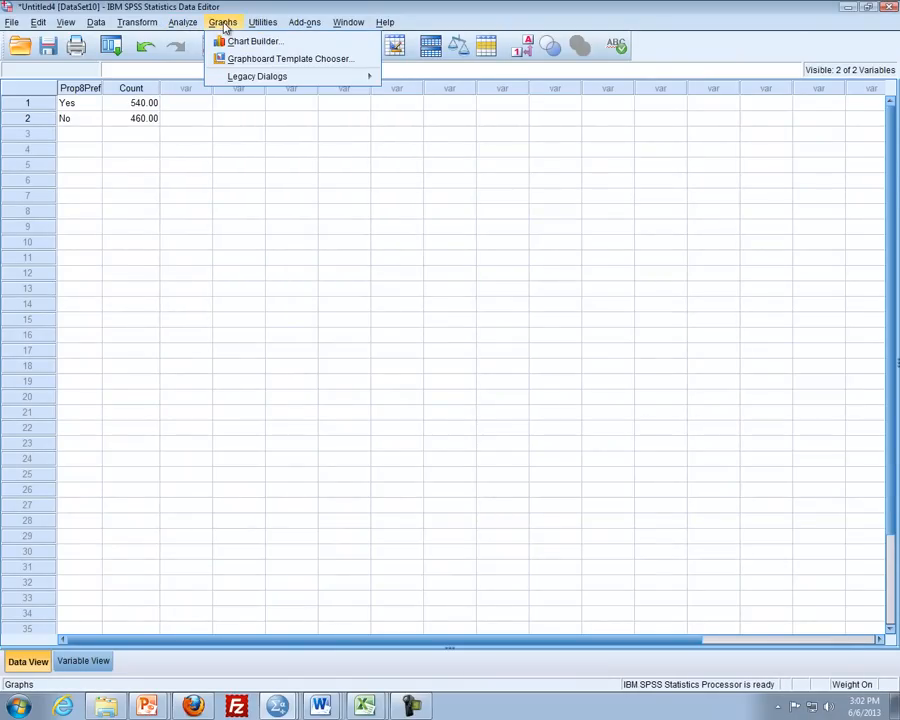
left_click(257, 76)
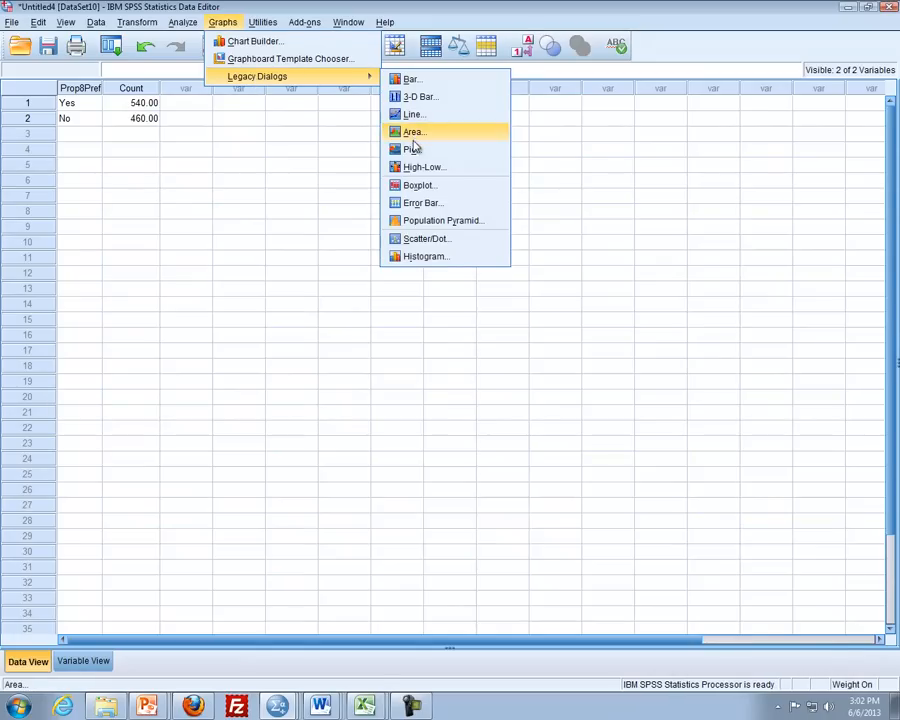
left_click(412, 149)
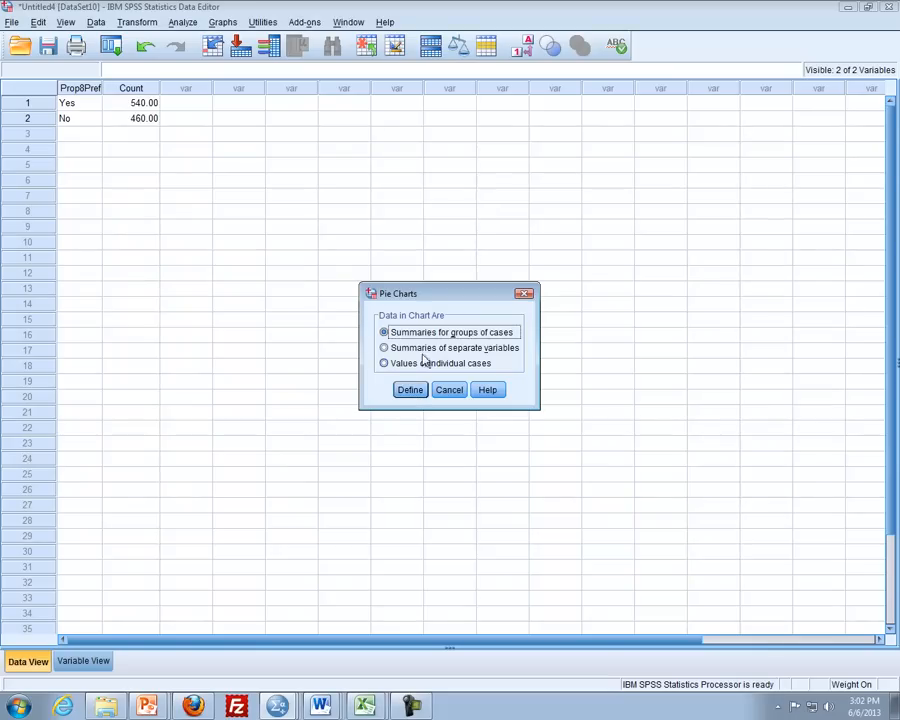
left_click(410, 389)
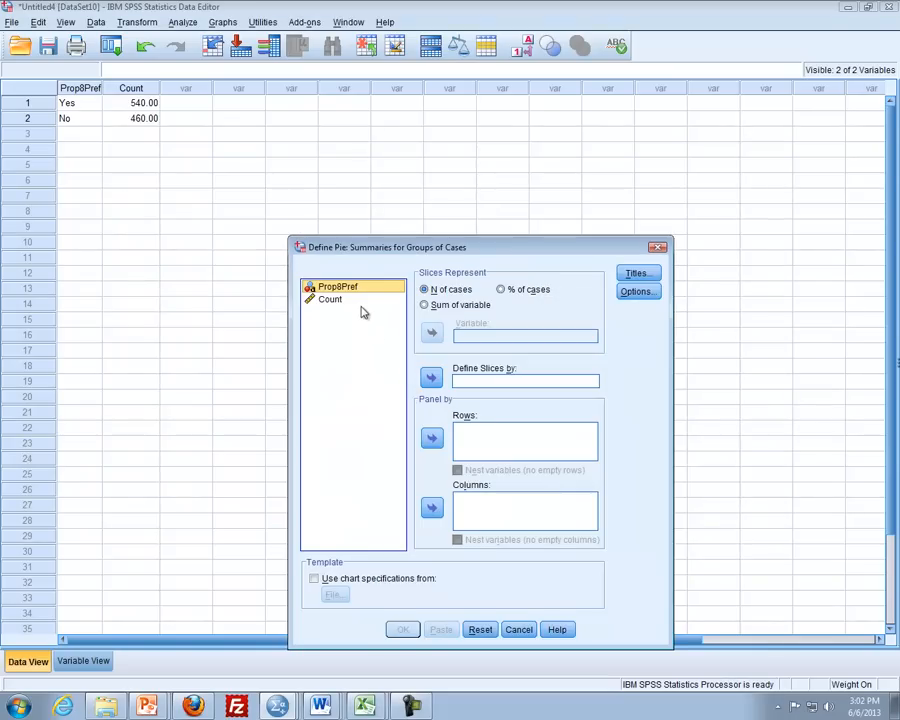
mouse_move(306, 263)
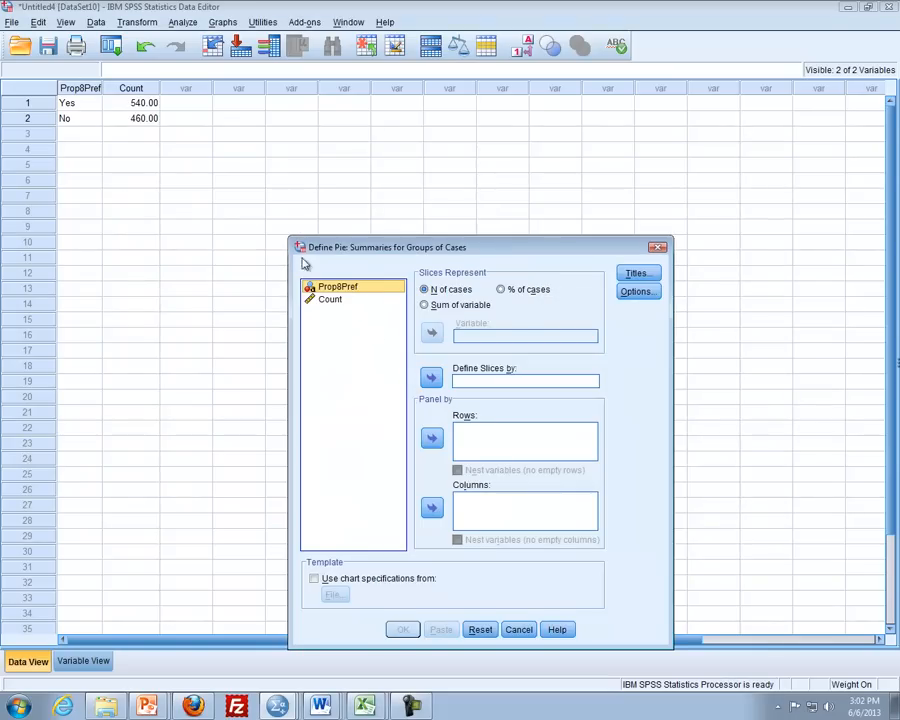
left_click(430, 377)
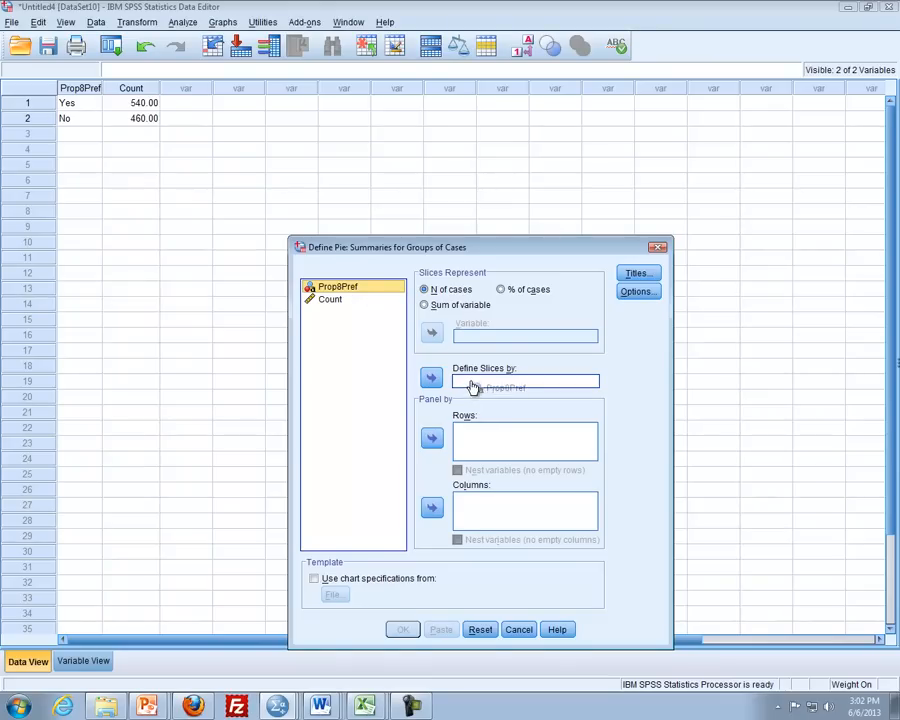
left_click(431, 378)
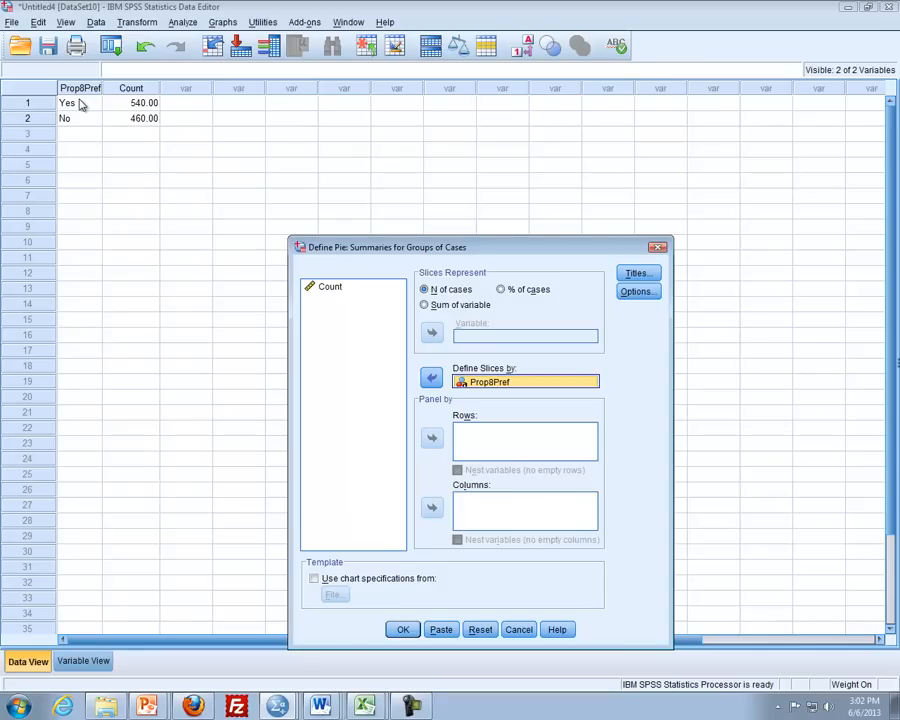
mouse_move(194, 267)
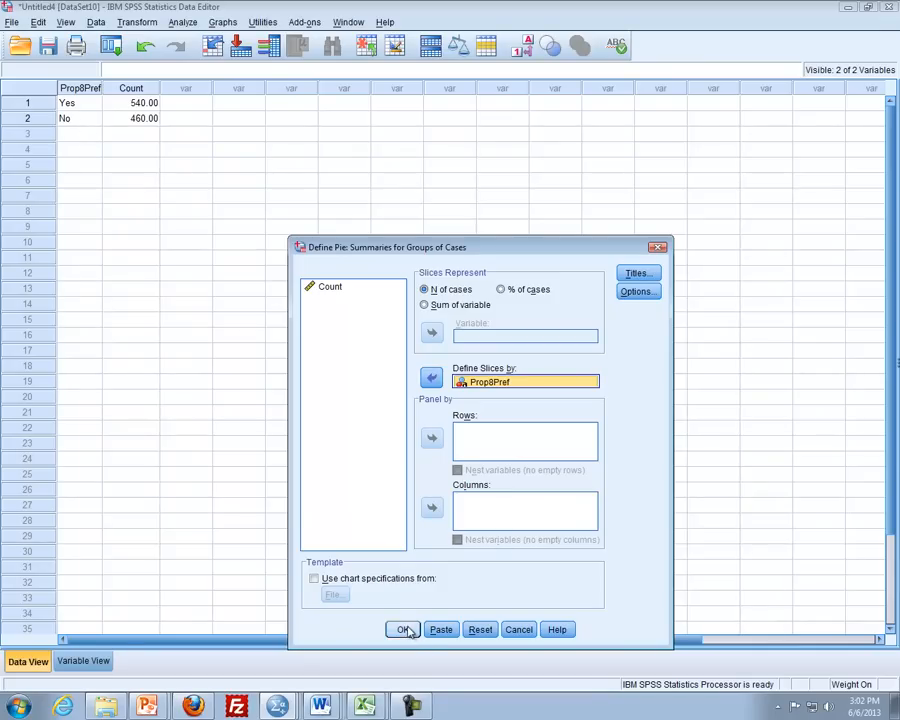
left_click(403, 629)
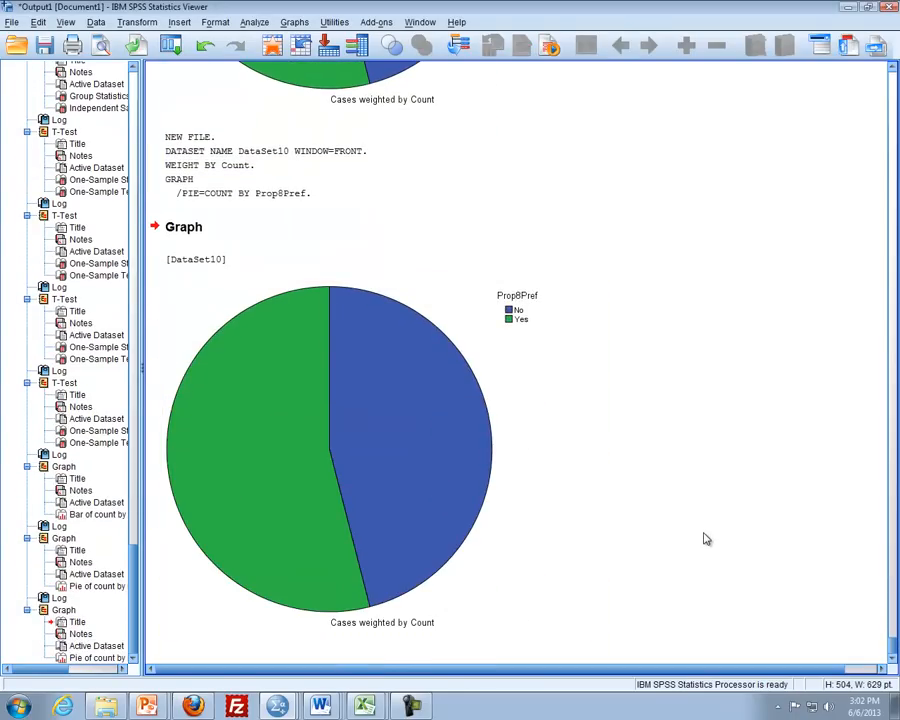
Add pie data labels showing percentages plus Count (Yes 54%/540, No 46%/460).
left_click(375, 340)
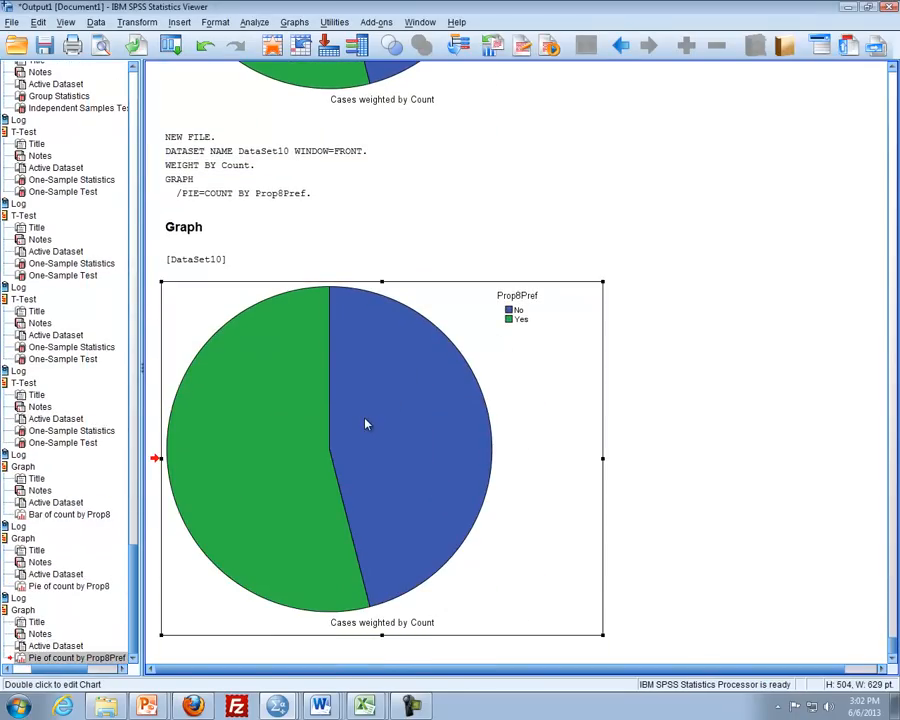
double_click(365, 425)
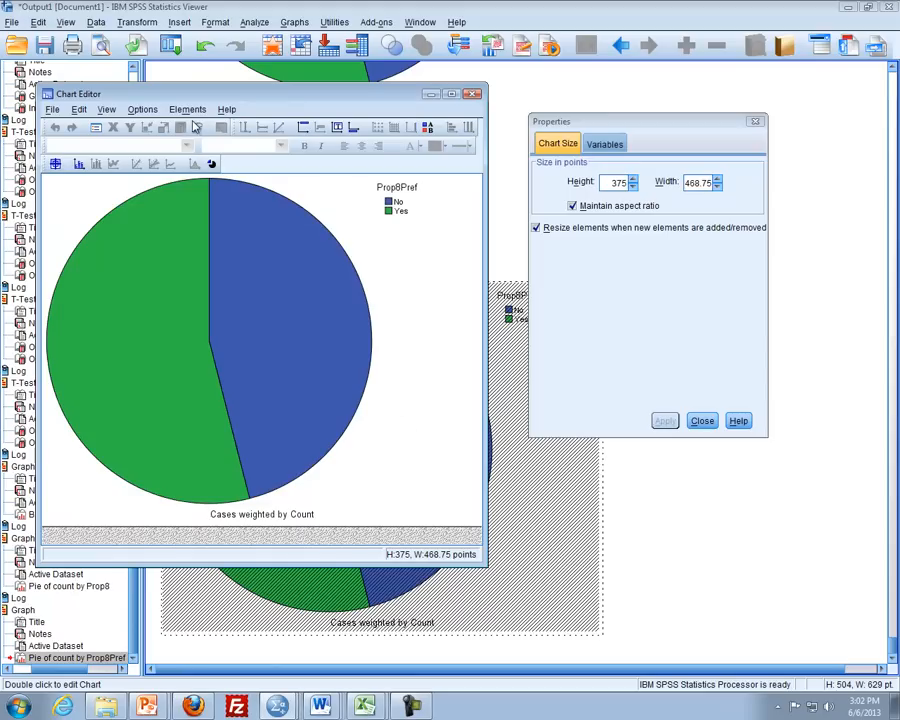
left_click(188, 109)
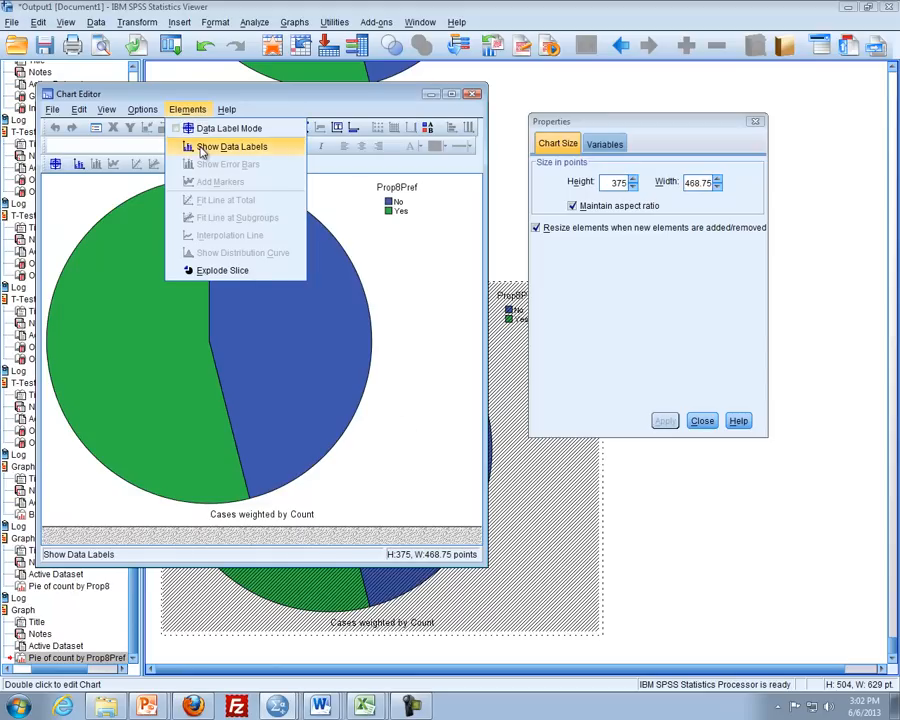
left_click(232, 146)
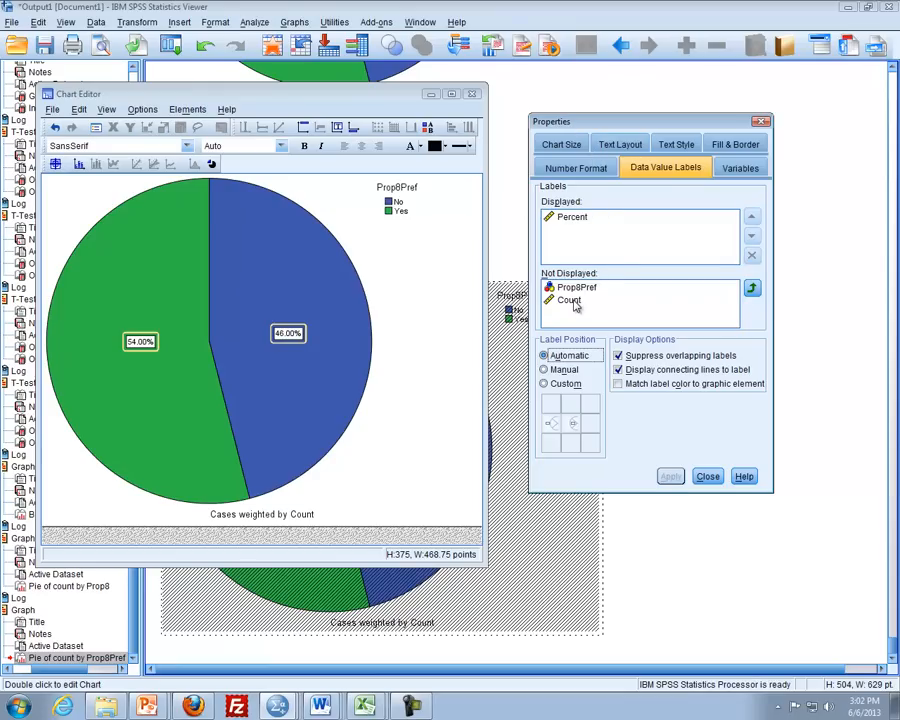
left_click(569, 300)
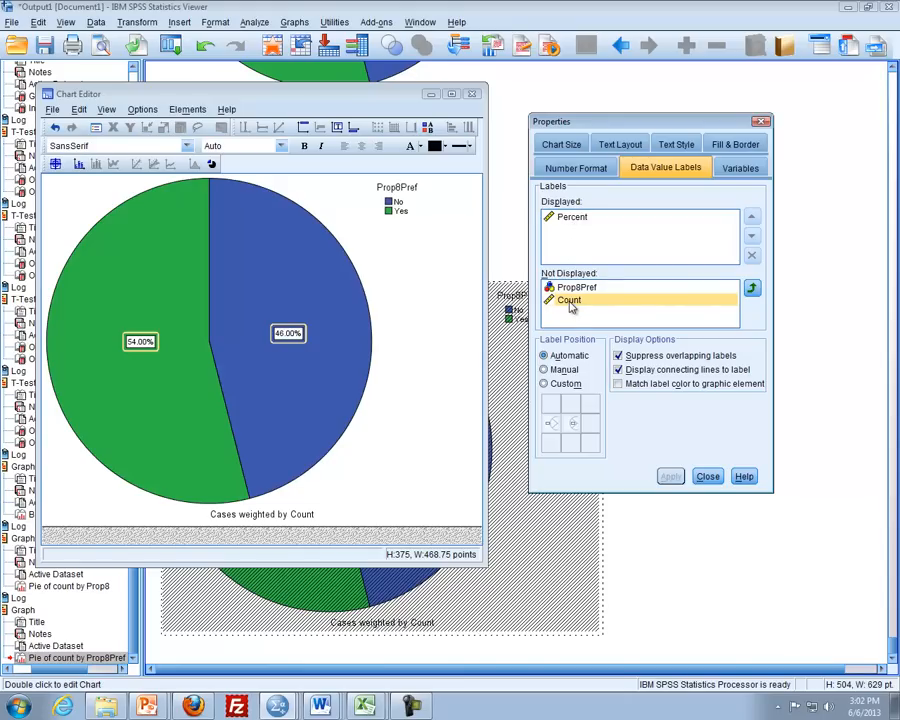
left_click(751, 288)
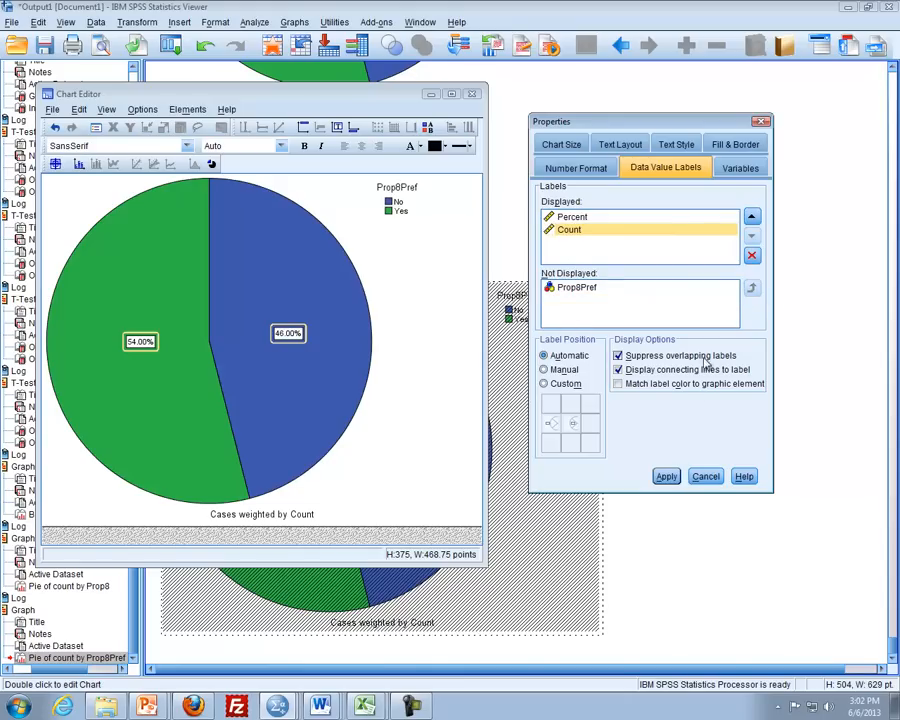
left_click(666, 476)
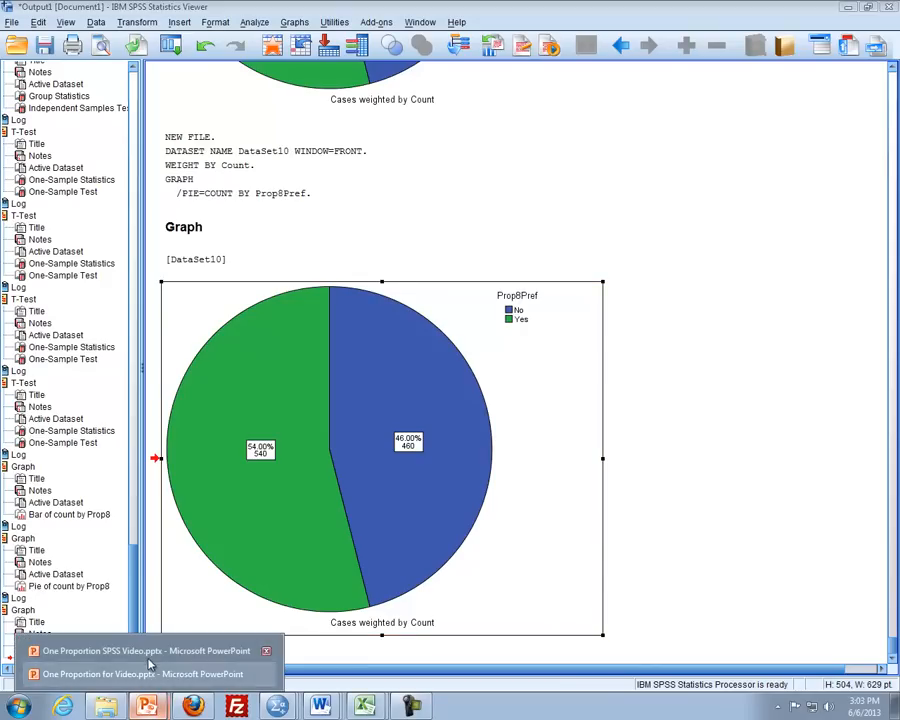
Make a simple legacy bar chart with Prop8Pref on the category axis.
left_click(145, 651)
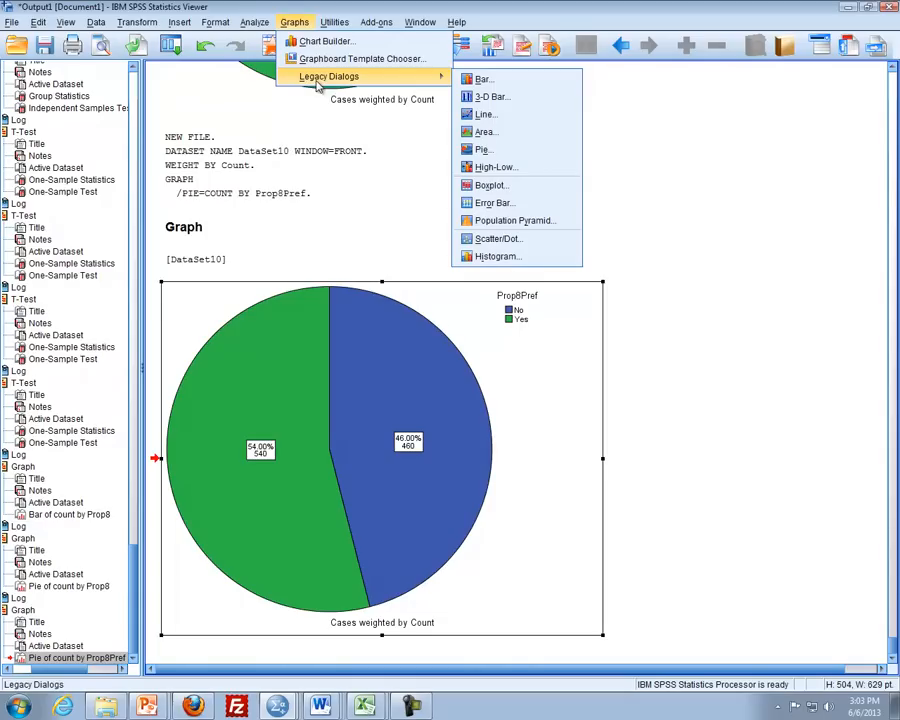
left_click(483, 78)
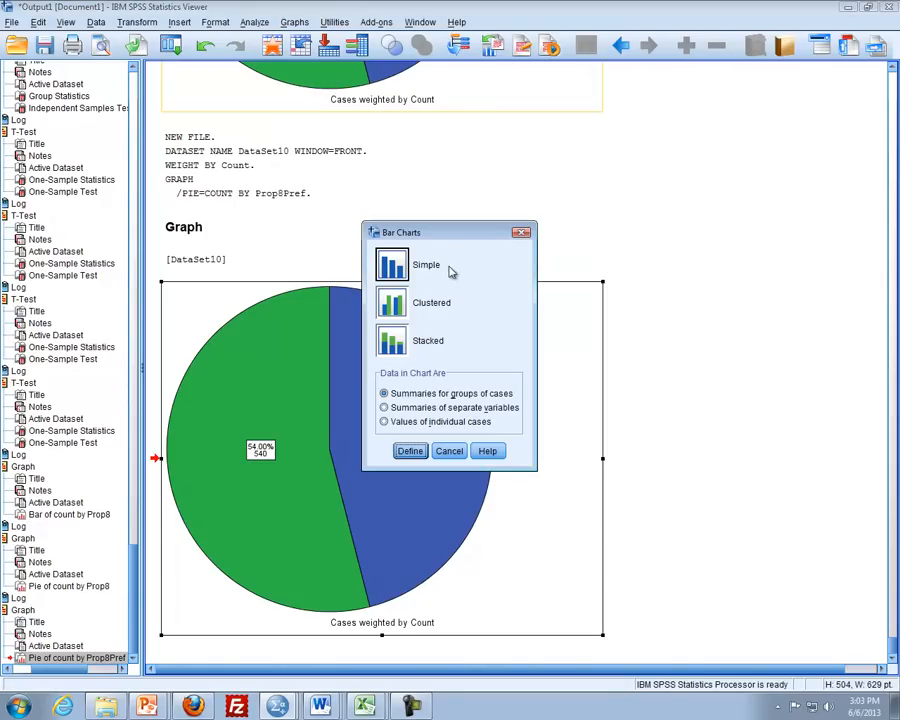
mouse_move(447, 281)
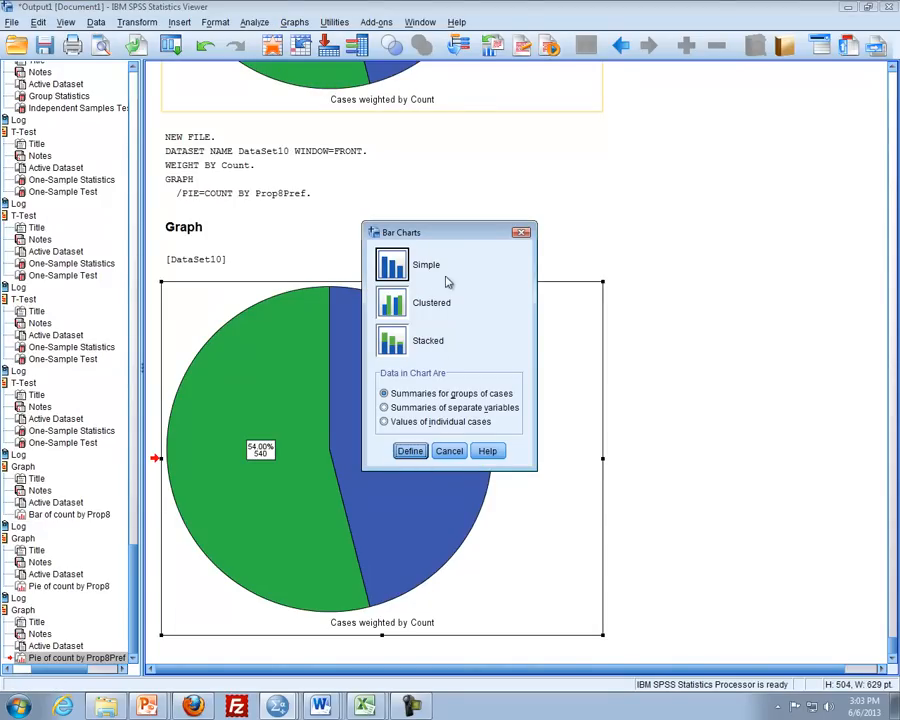
left_click(410, 450)
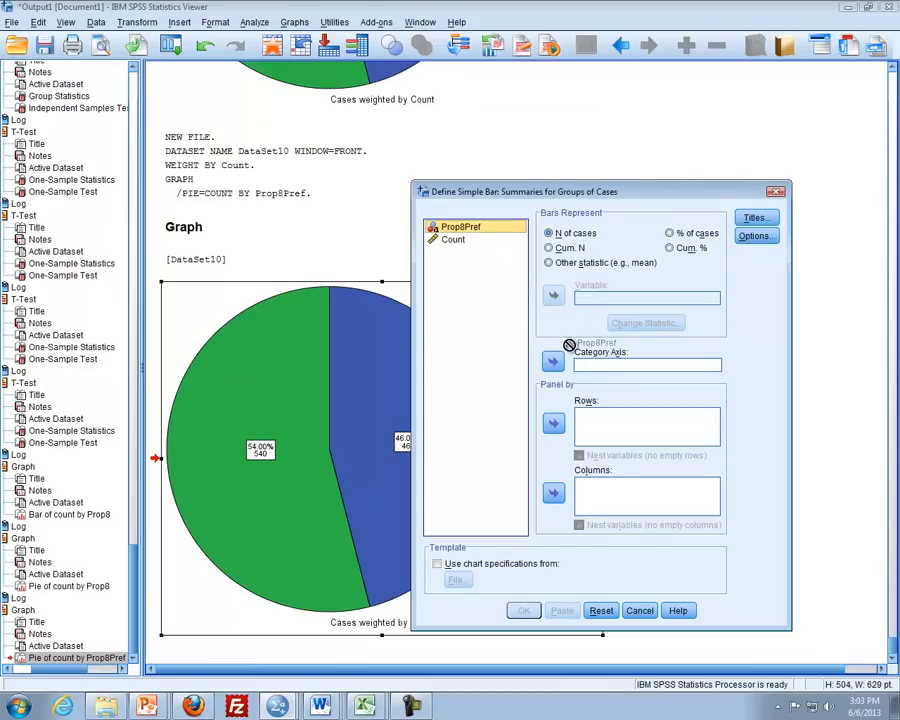
left_click(553, 361)
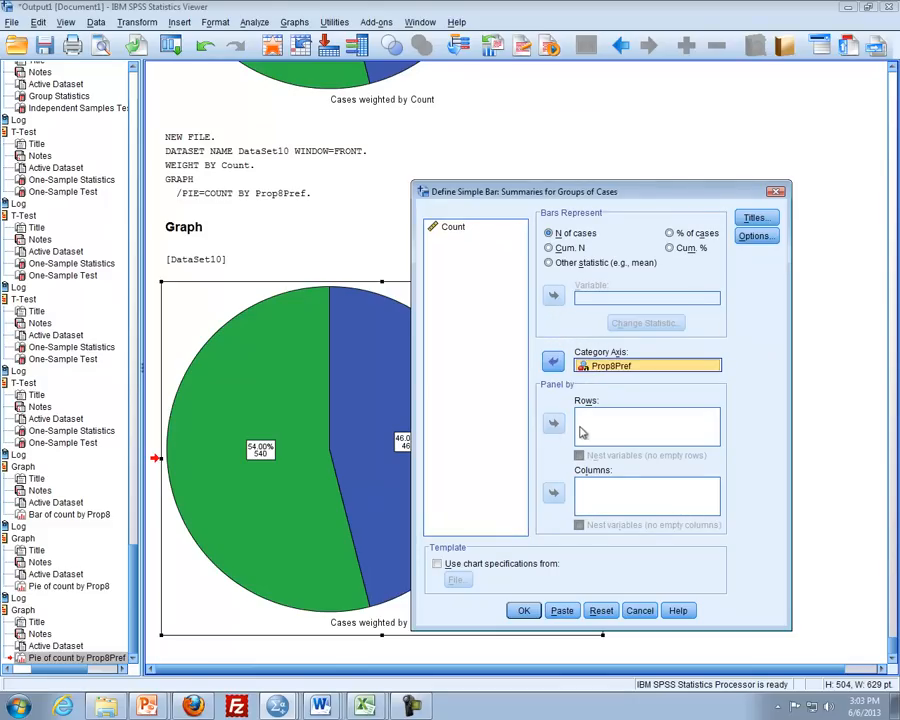
left_click(522, 610)
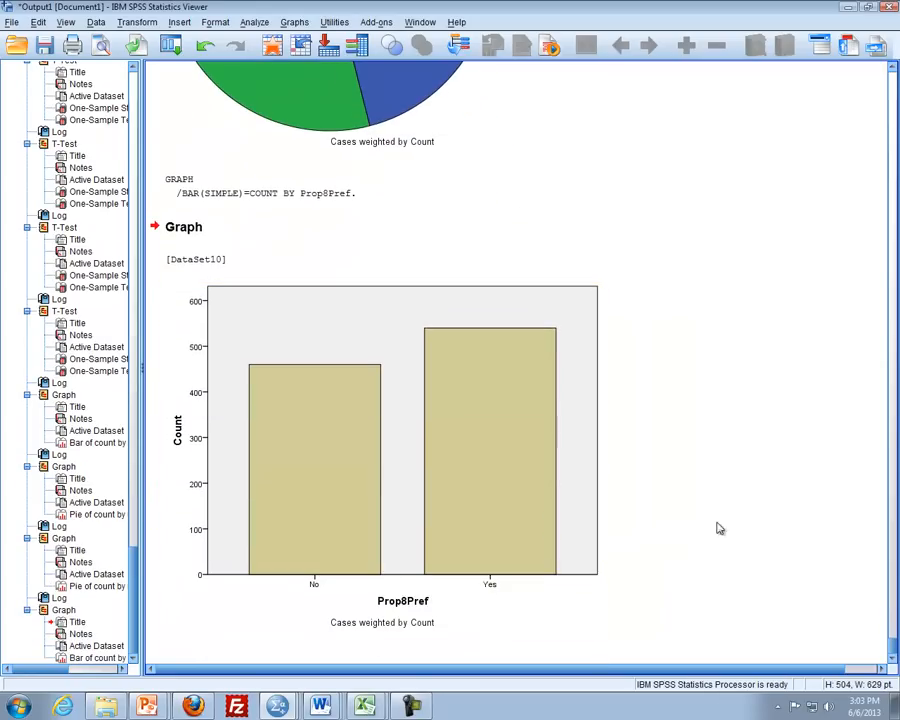
Add bar data labels showing counts plus Percent (No 460/46.00%, Yes 540/54.00%).
left_click(520, 476)
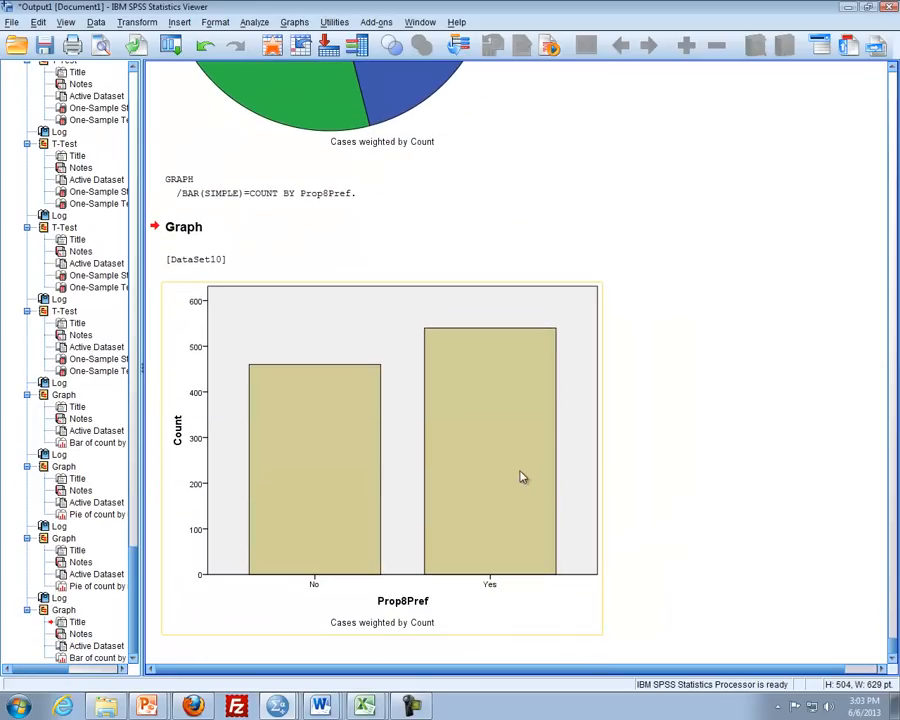
double_click(382, 455)
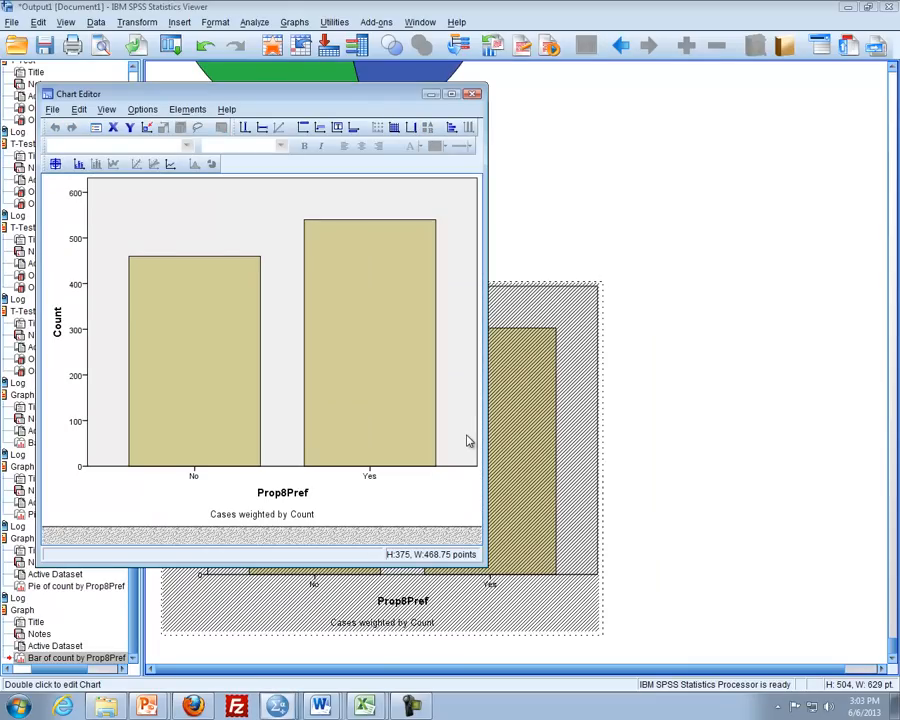
left_click(188, 109)
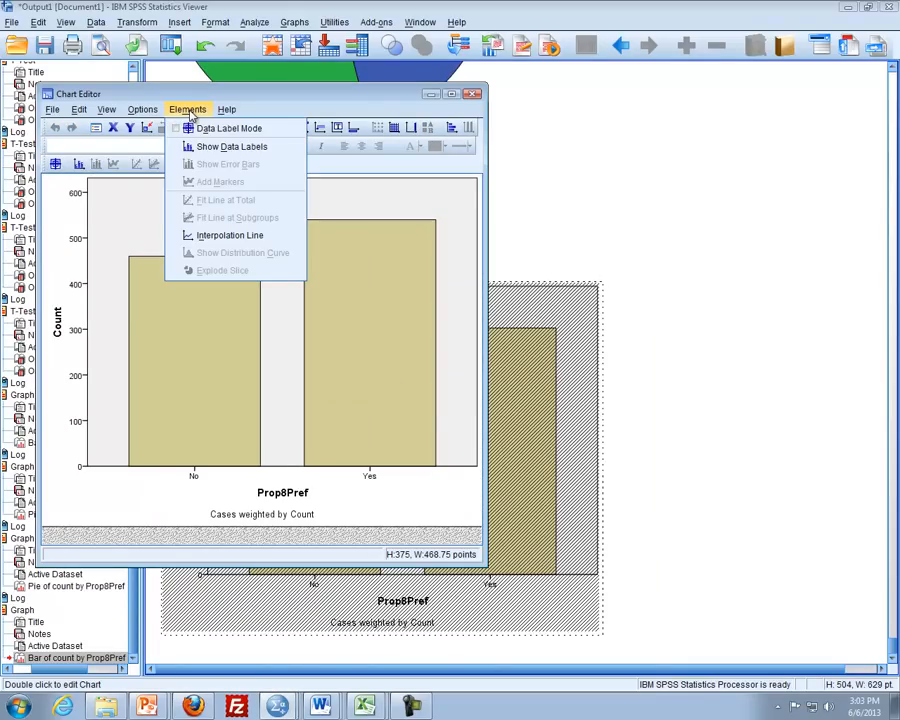
left_click(231, 146)
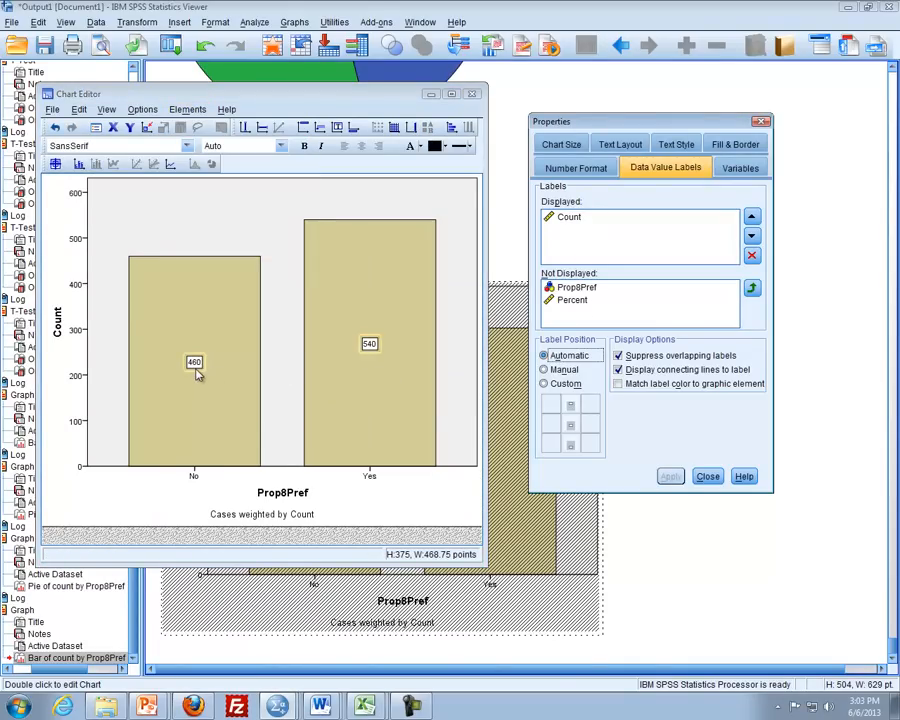
mouse_move(230, 361)
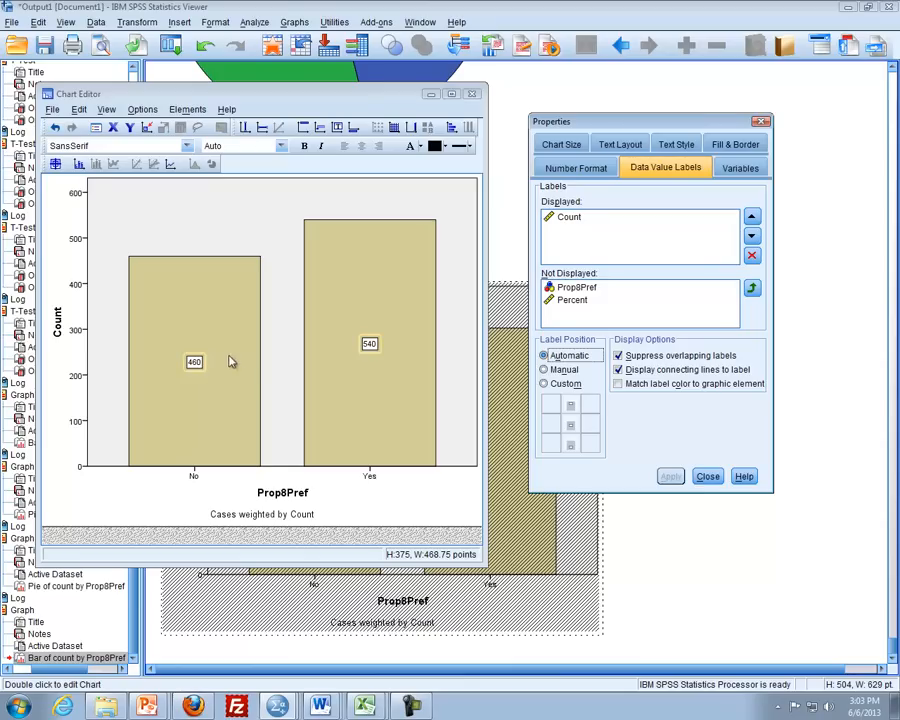
mouse_move(574, 323)
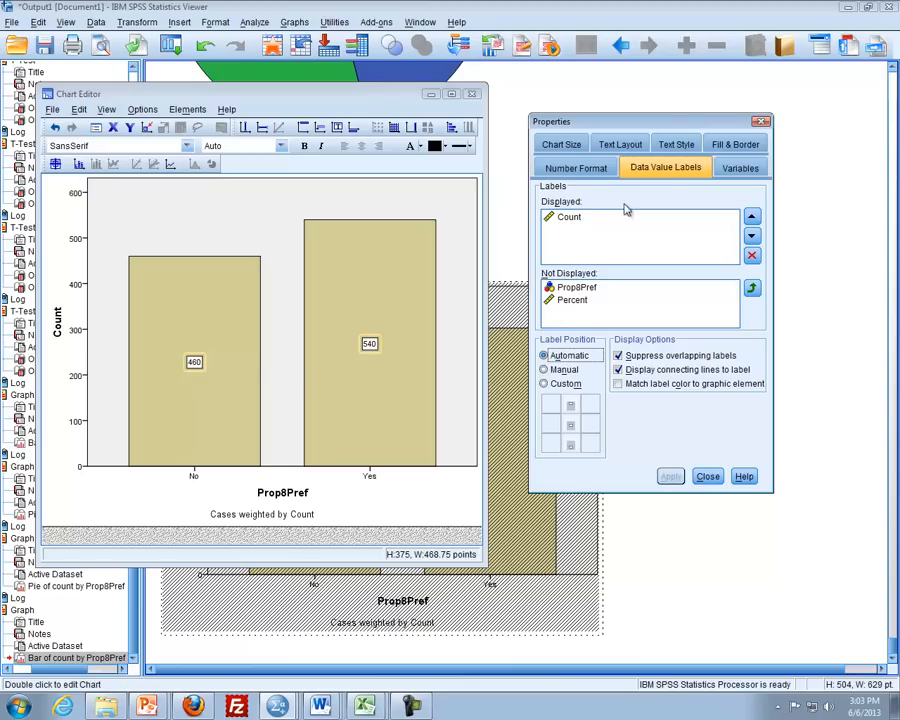
mouse_move(608, 250)
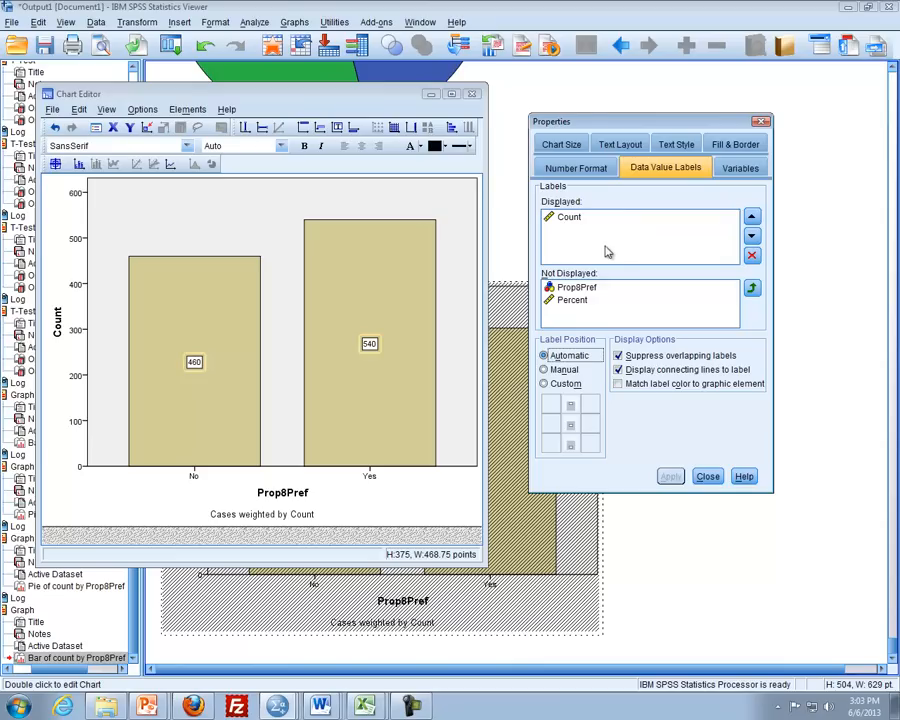
left_click(572, 300)
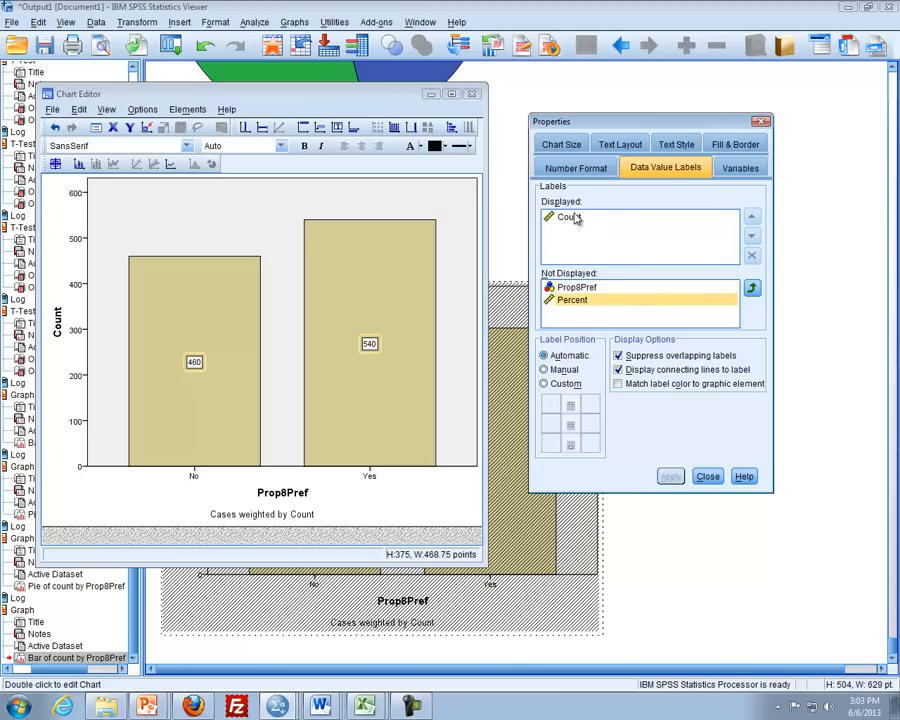
left_click(752, 288)
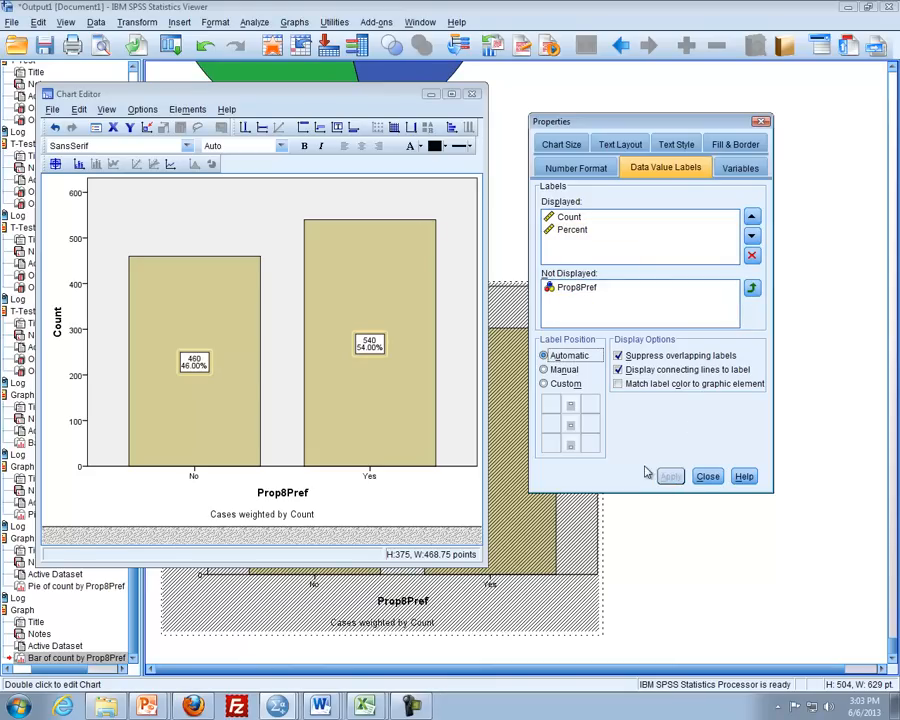
left_click(707, 475)
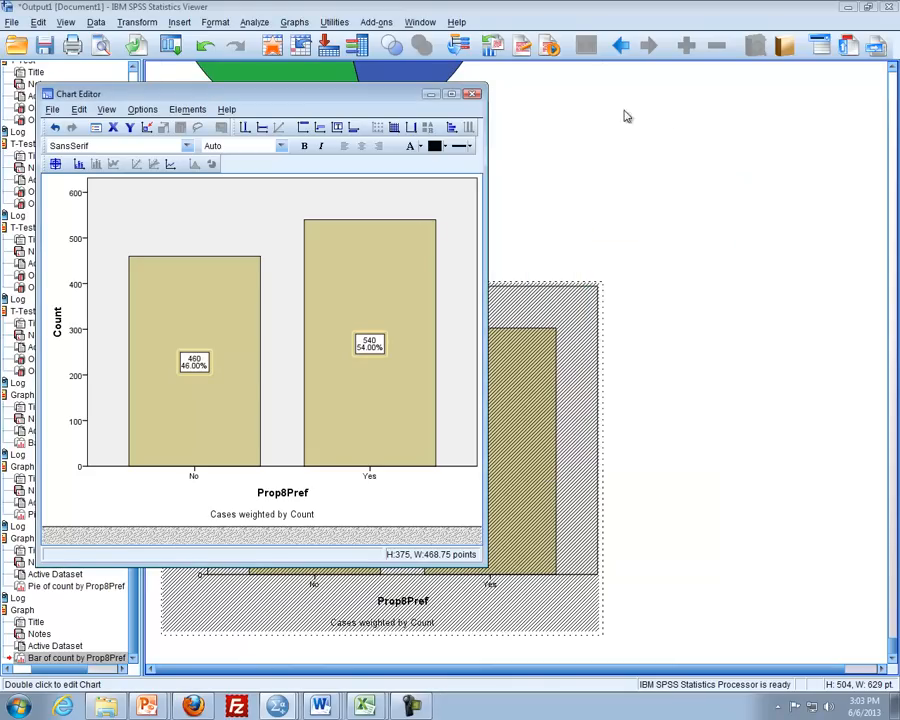
left_click(474, 93)
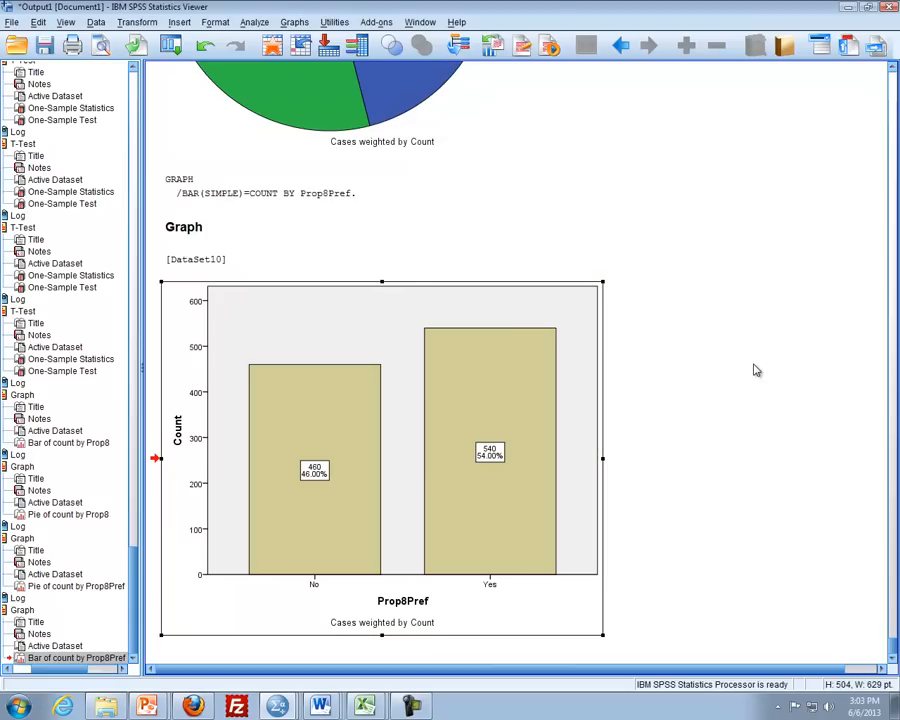